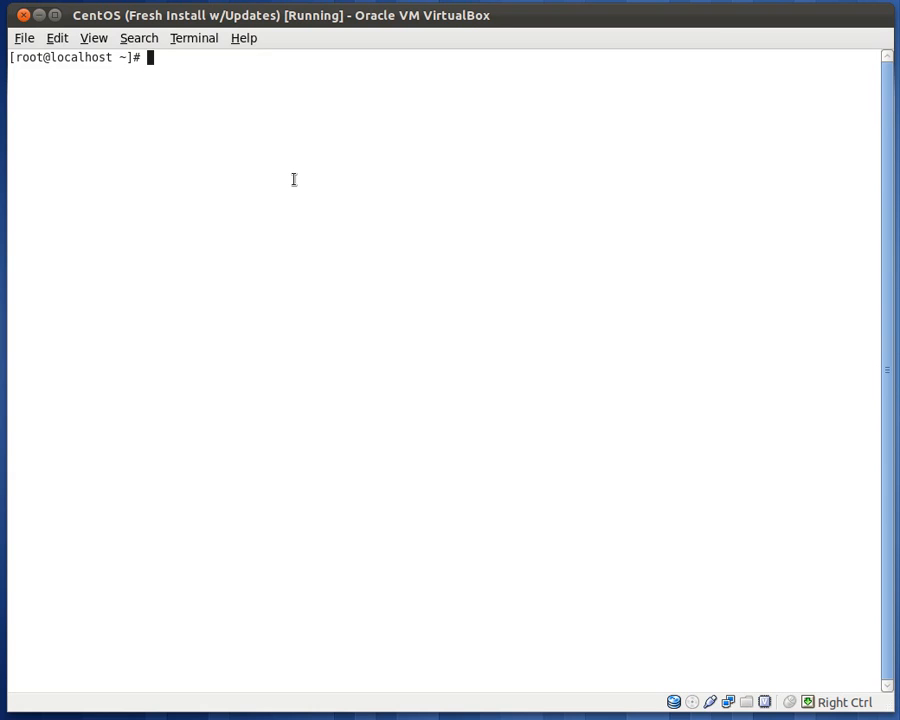
- Locate at with which and identify its owning package via rpm -qf `which at`
text(ate)
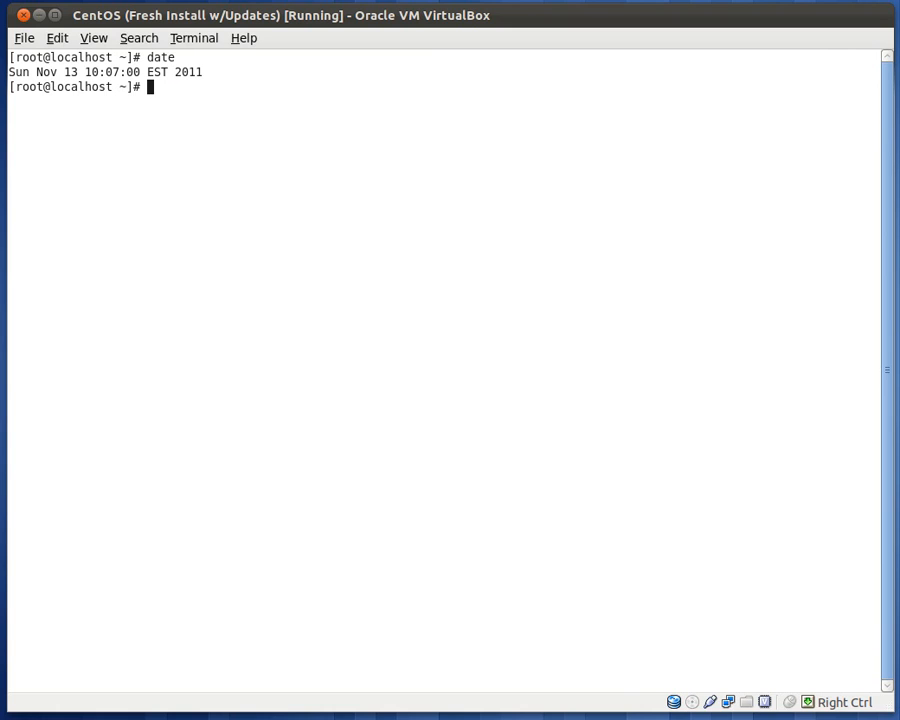
text(which at)
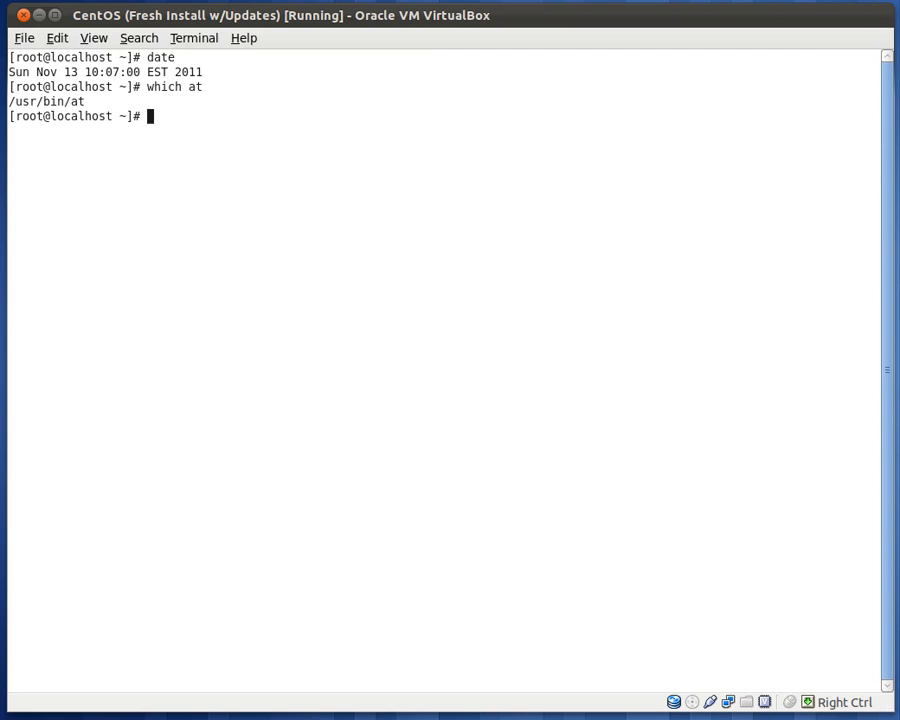
text(rpm)
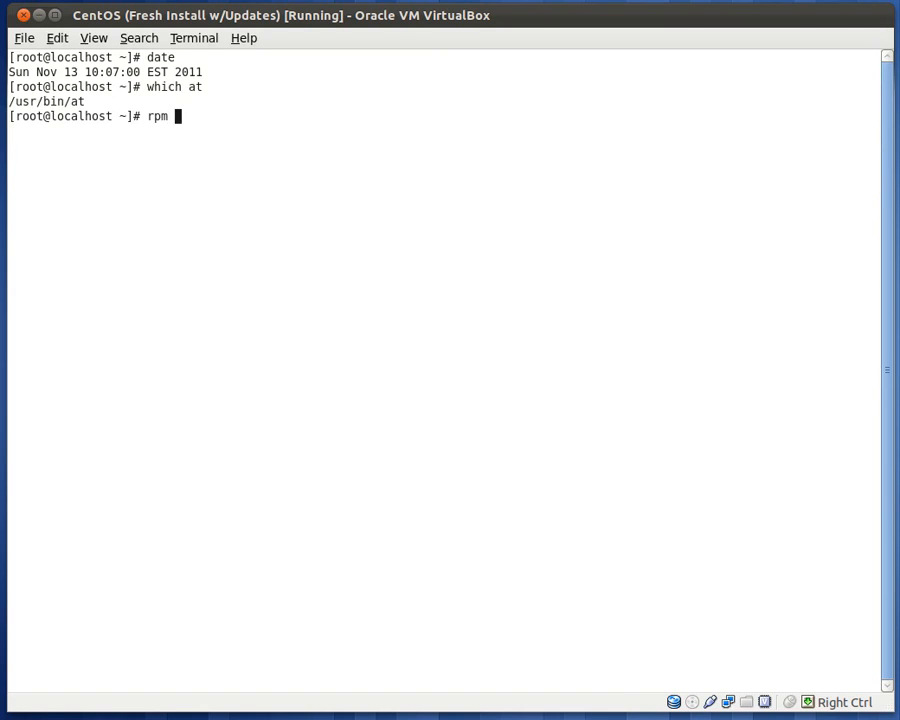
text(-q)
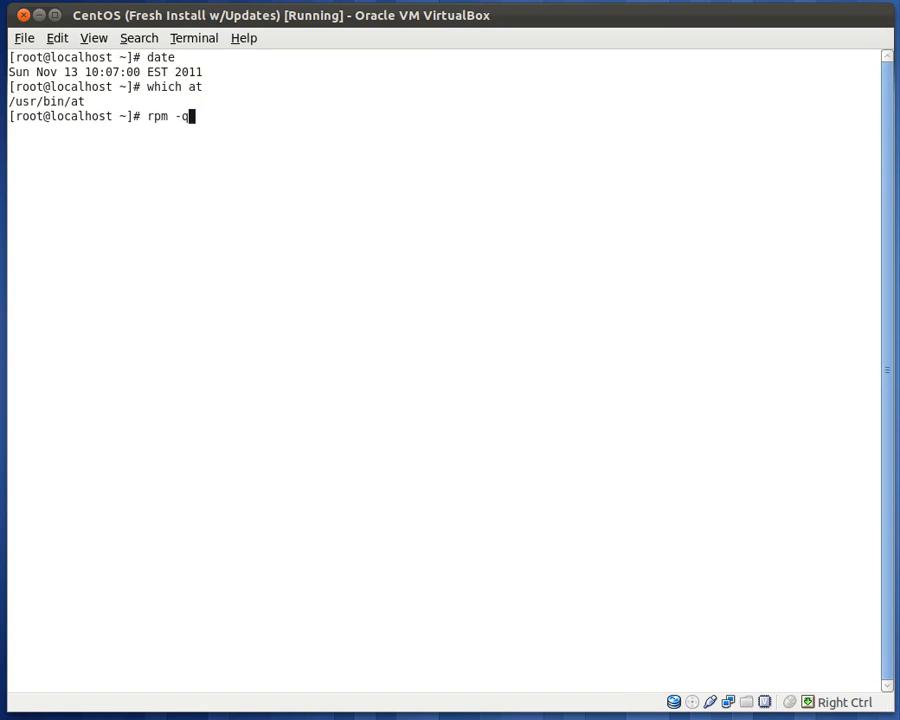
text(f `)
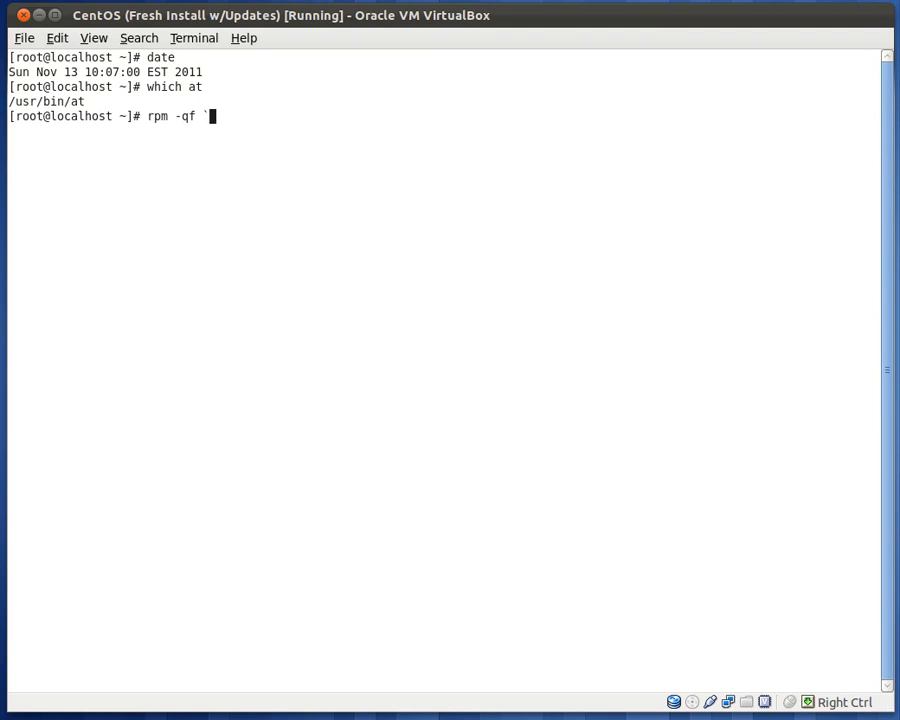
text(which at`)
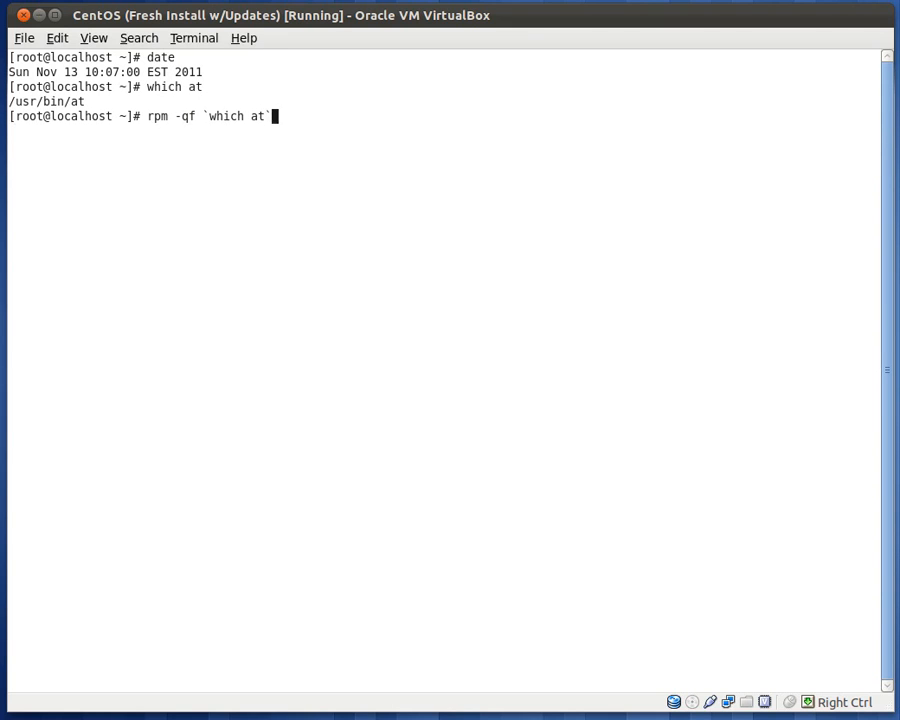
key(Return)
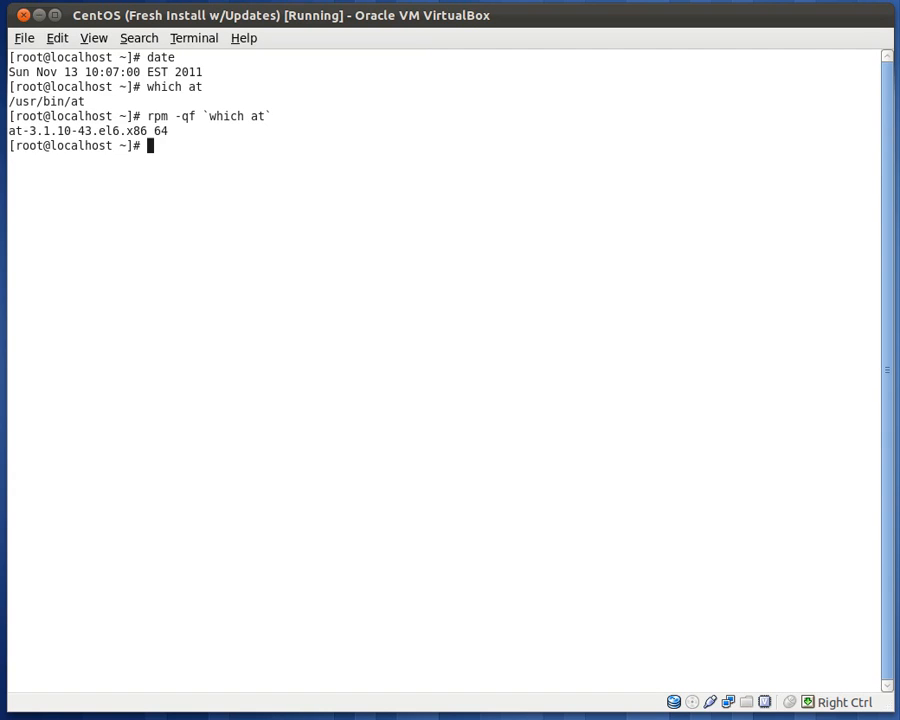
- Run yum install at, which reports at-3.1.10-43.el6 already installed and latest
text(yum install at)
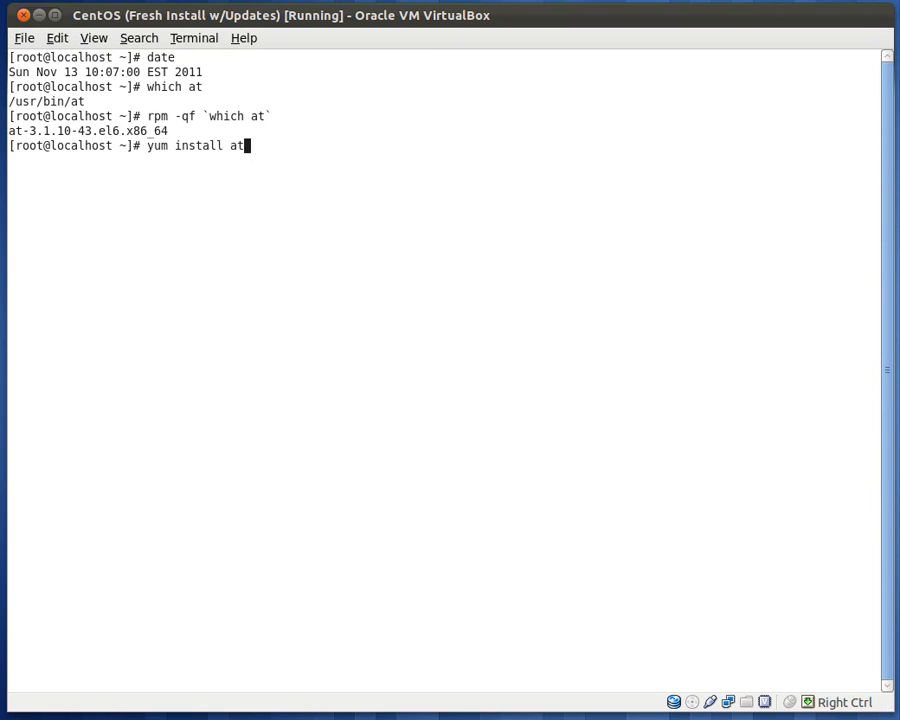
key(Return)
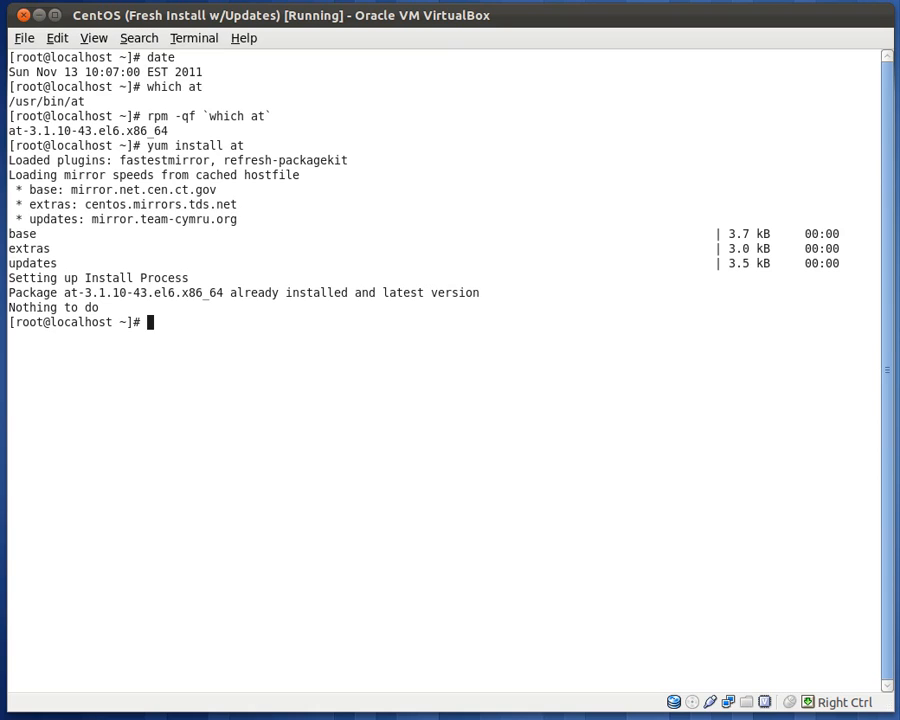
- Check the date, then start an at job scheduled for 10:10
text(at)
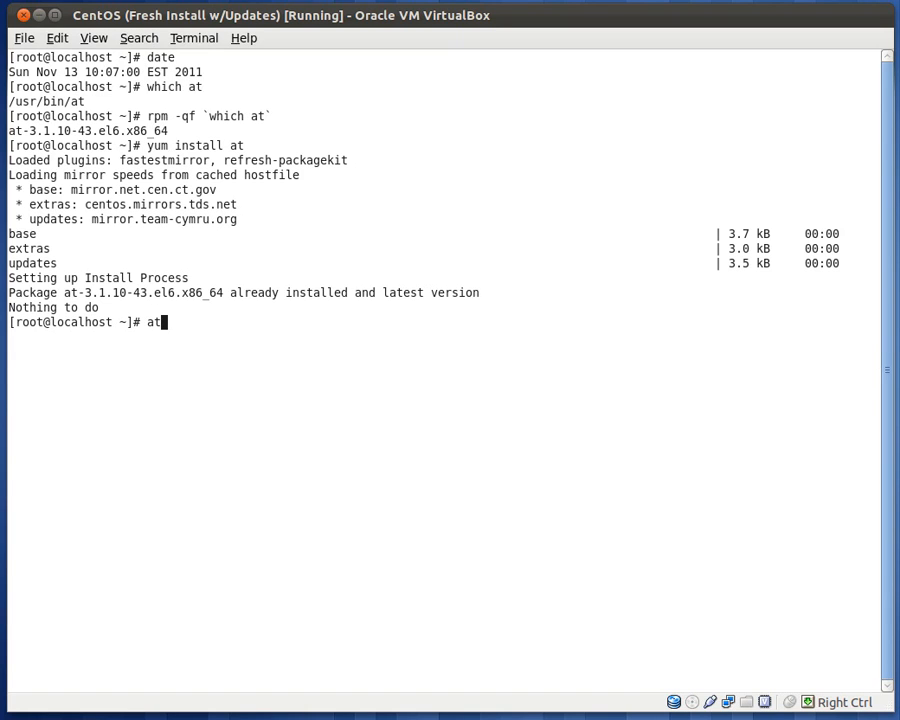
text(date)
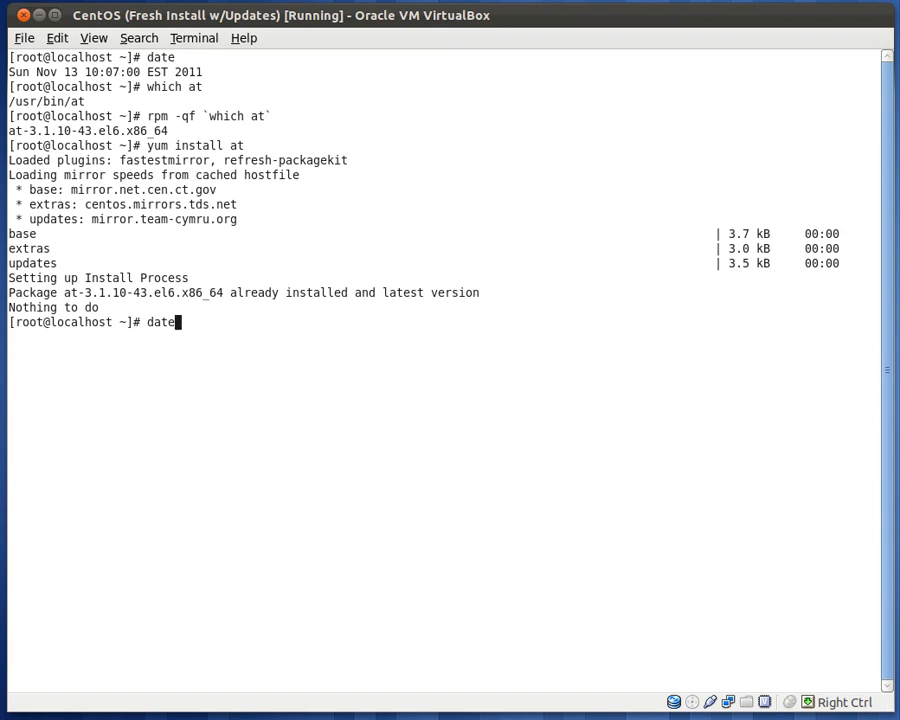
key(Return)
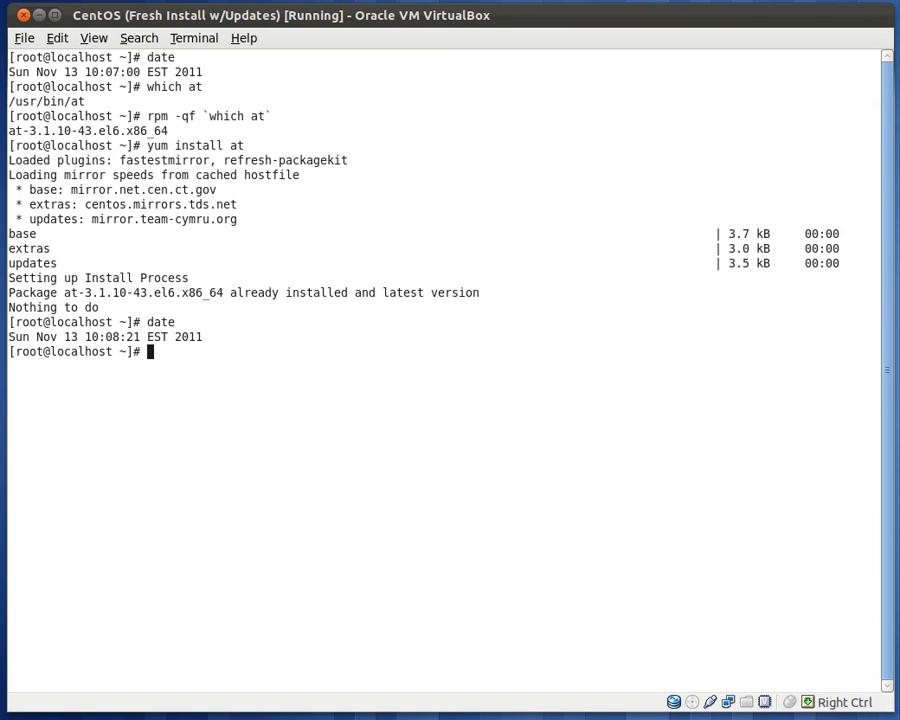
text(at 10:1)
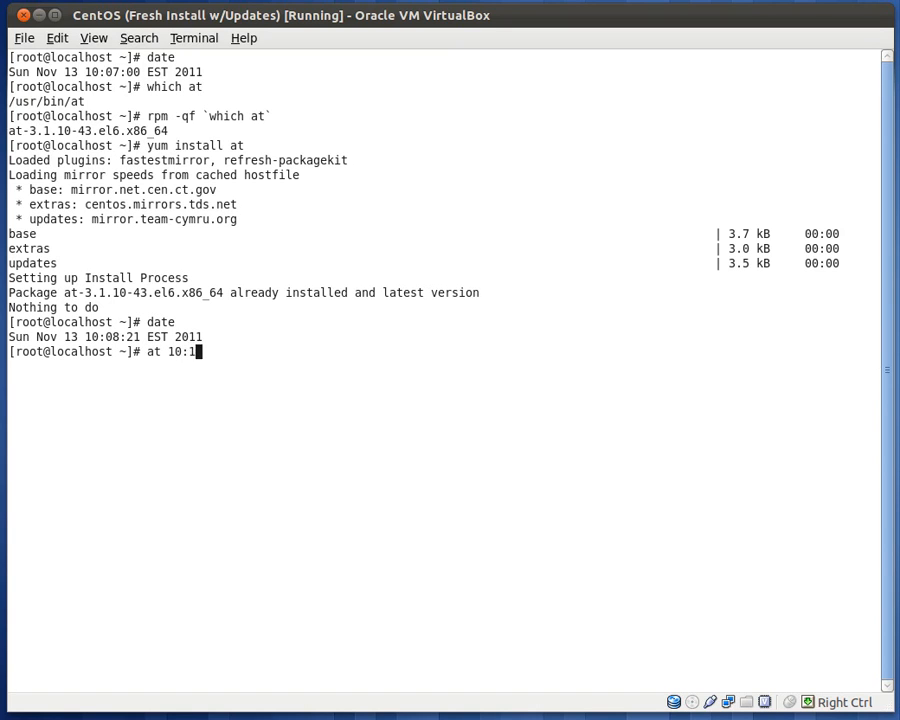
key(Return)
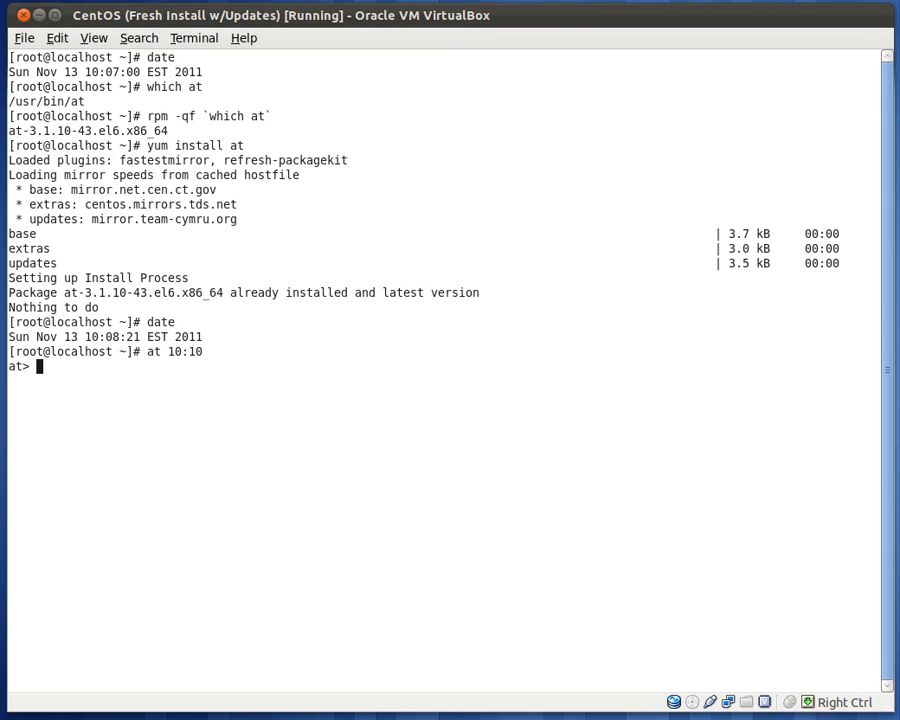
- Enter uptime >> /root/uptime.at.txt and submit the job with Ctrl+D
text(u)
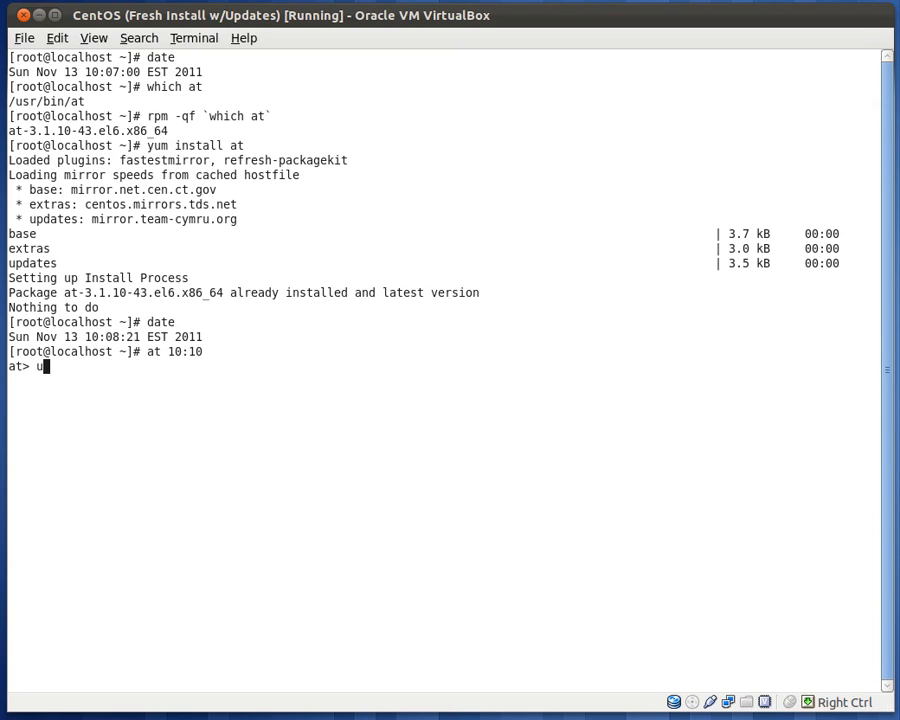
text(ptime)
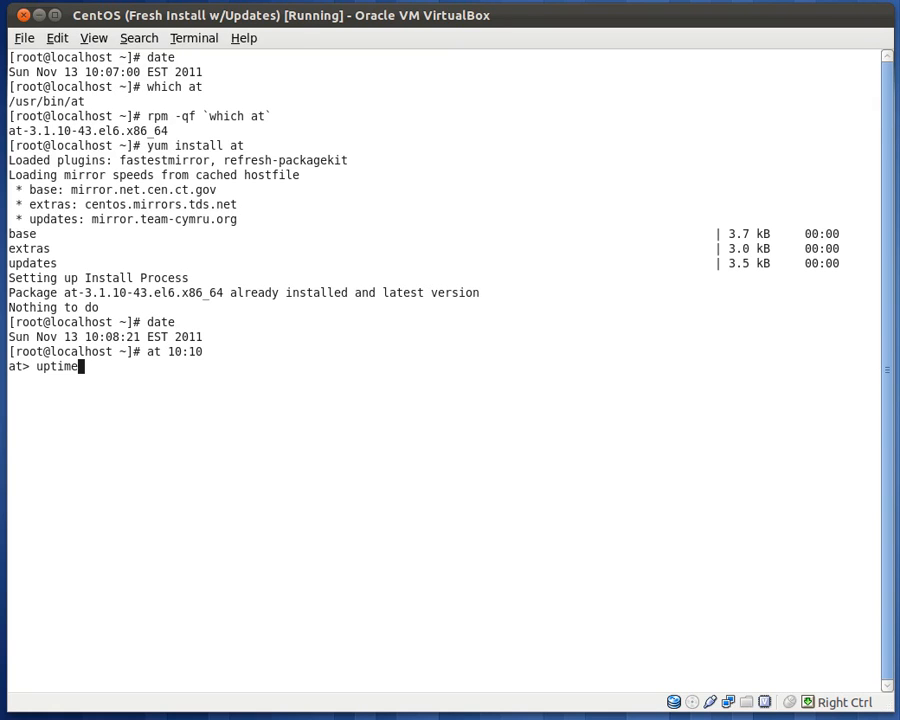
text(>>)
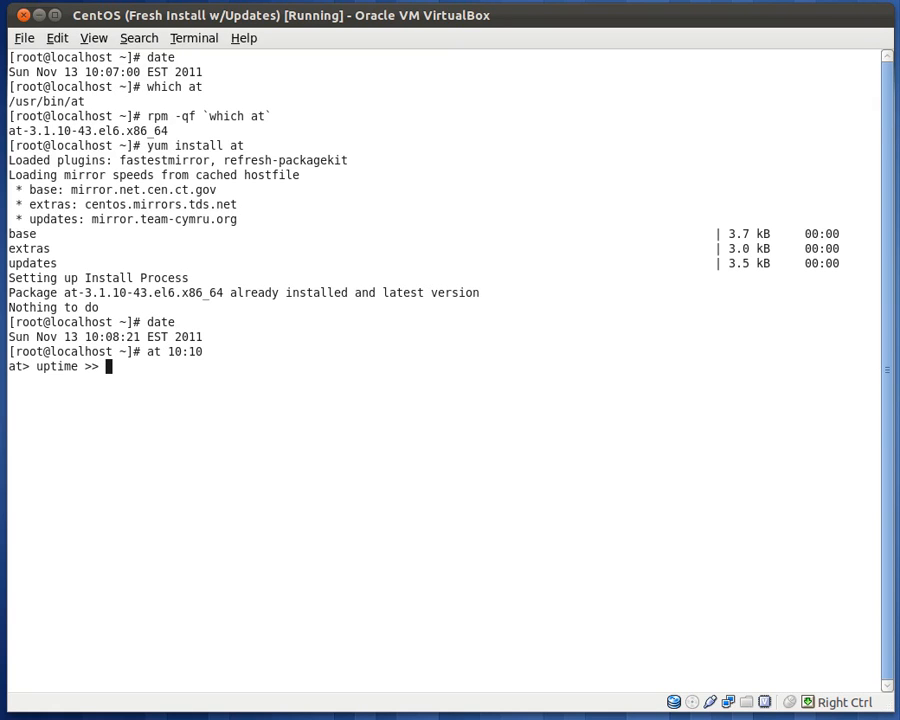
text(/root)
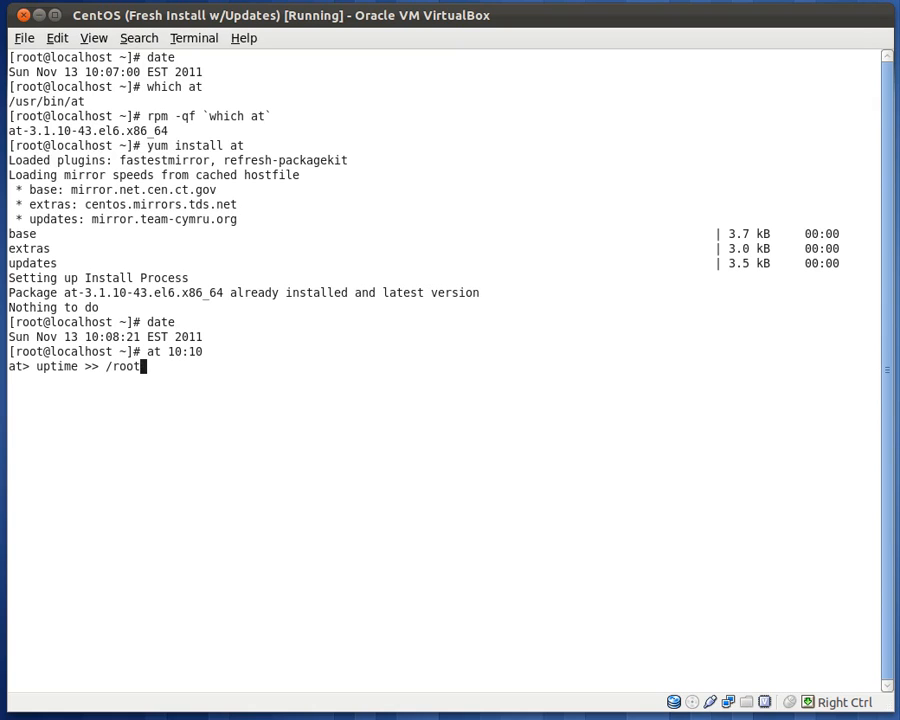
text(/uptime.at.t)
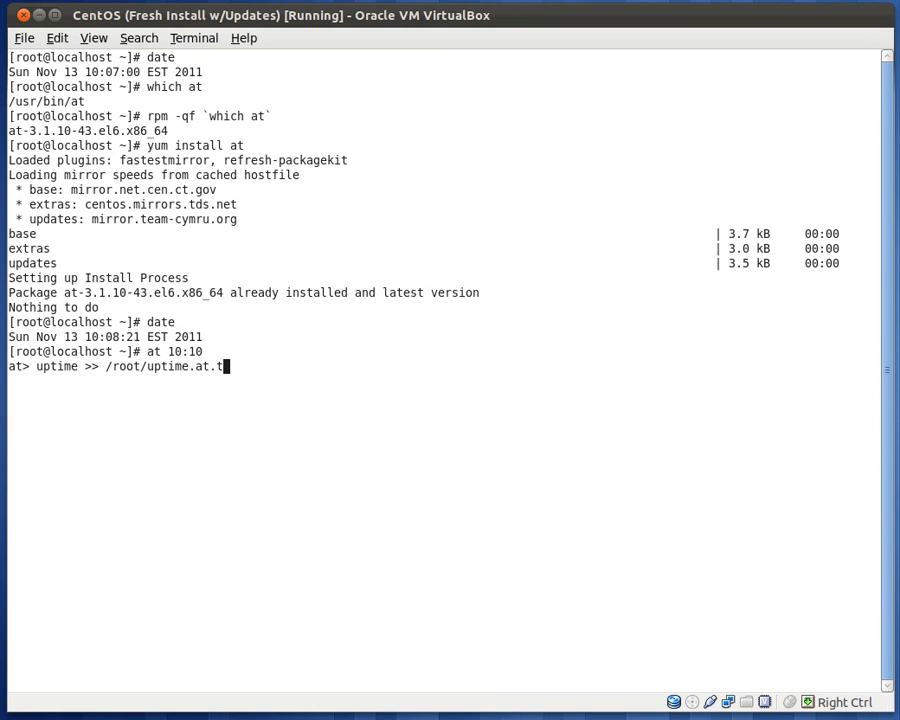
text(xt)
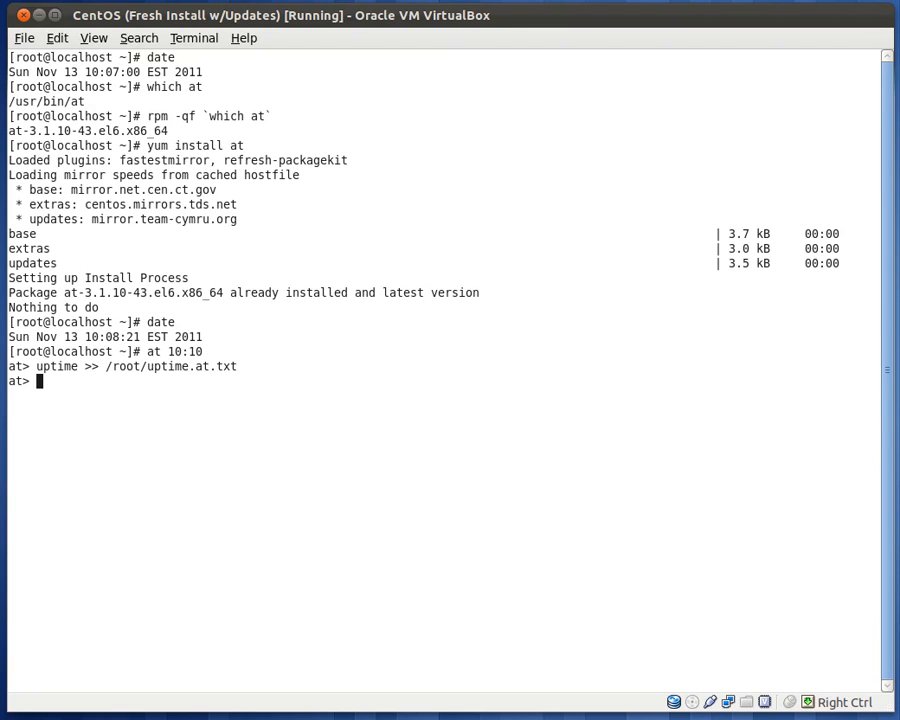
key(Ctrl+d)
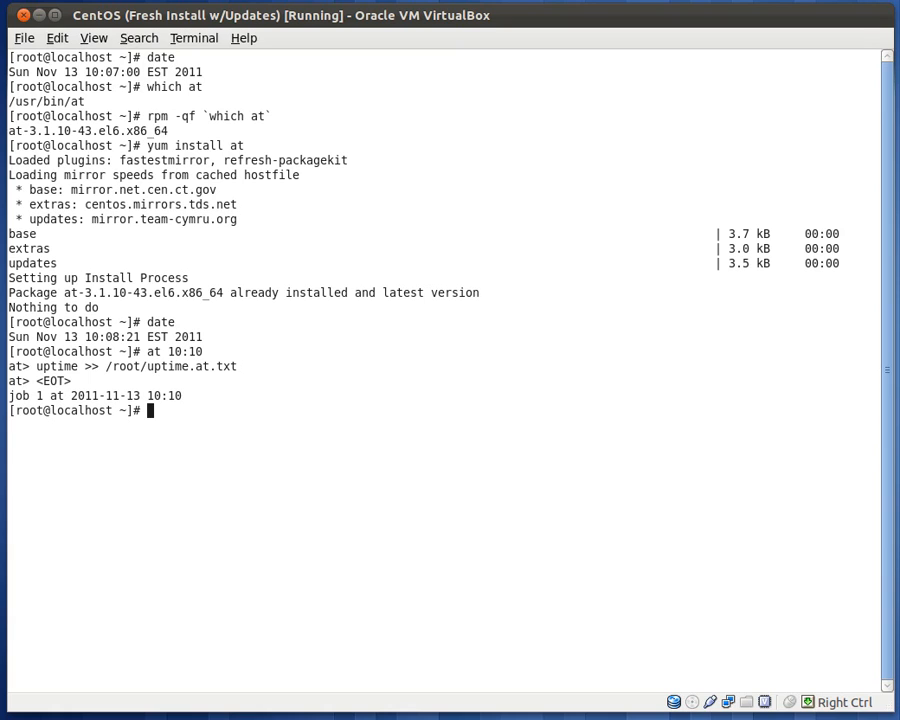
- Alternate date and atq to watch job 1 stay pending for 10:10 while the clock reads 10:09
text(dat)
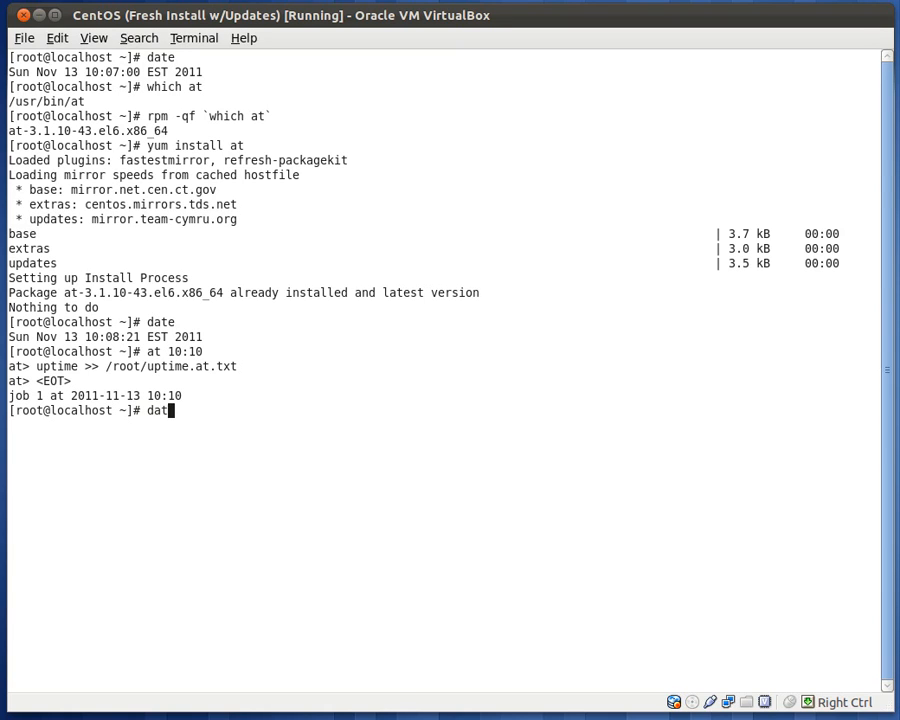
key(Return)
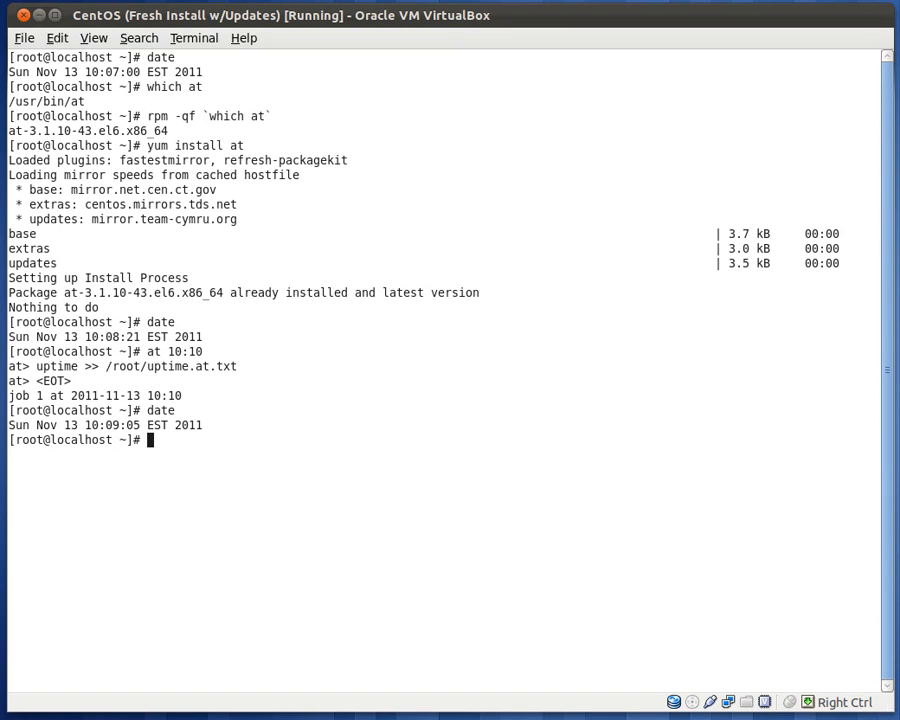
text(atq)
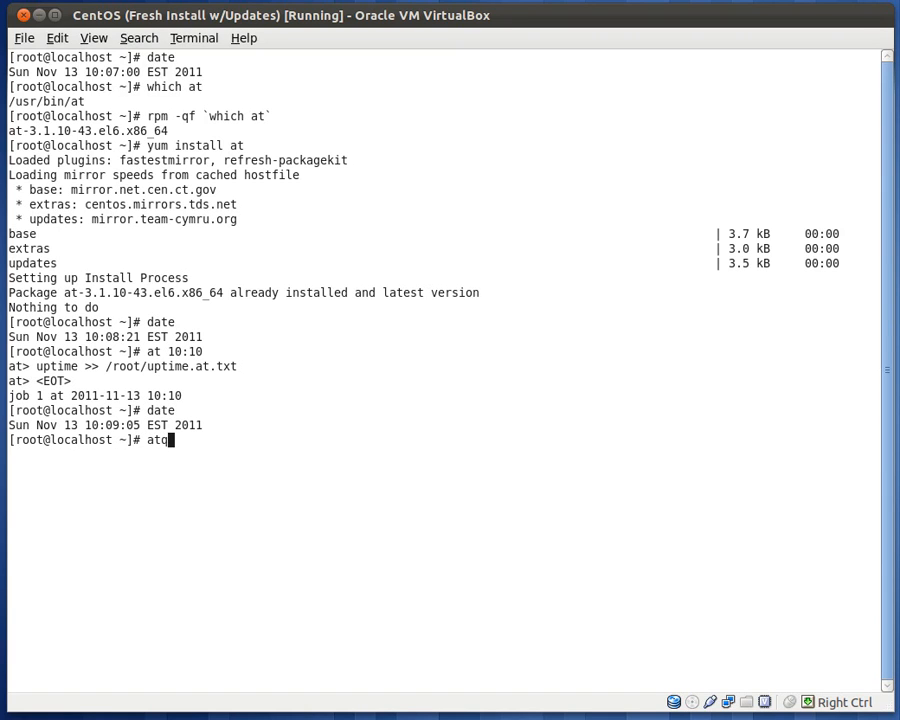
key(Return)
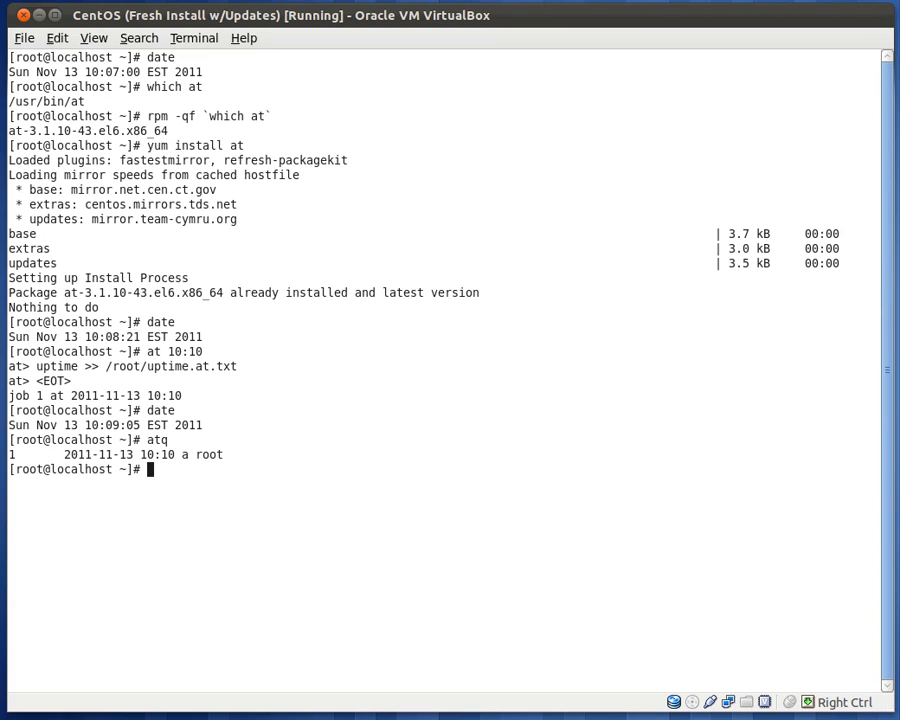
text(date)
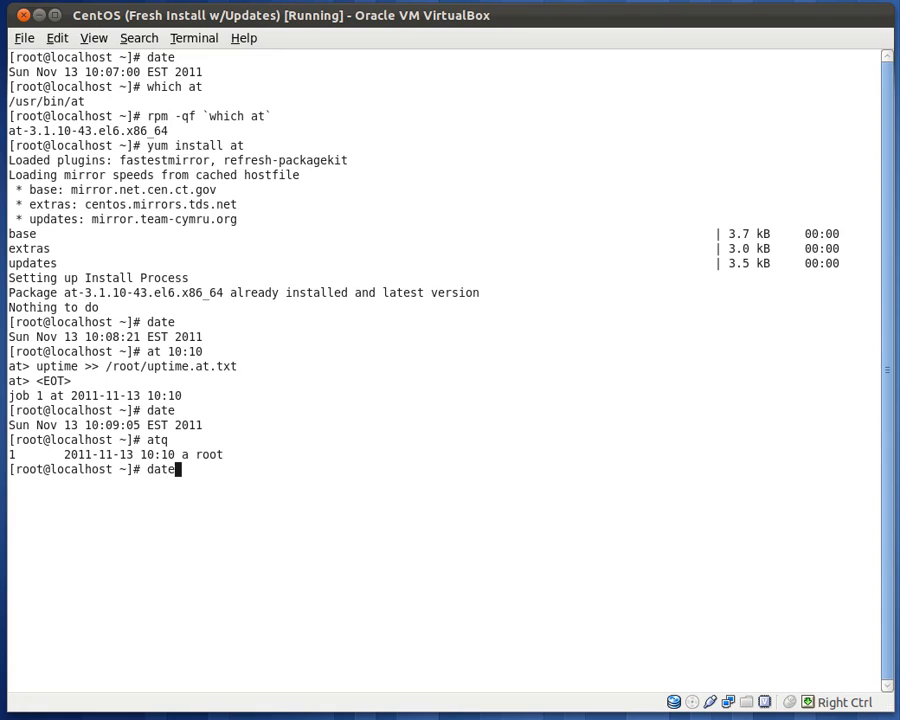
key(Return)
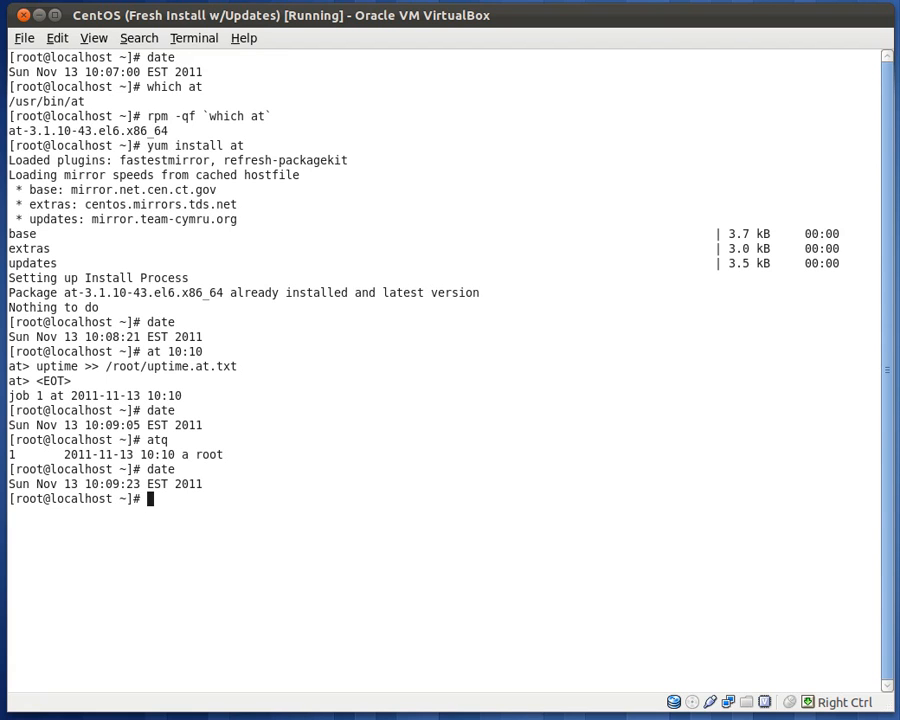
text(atq)
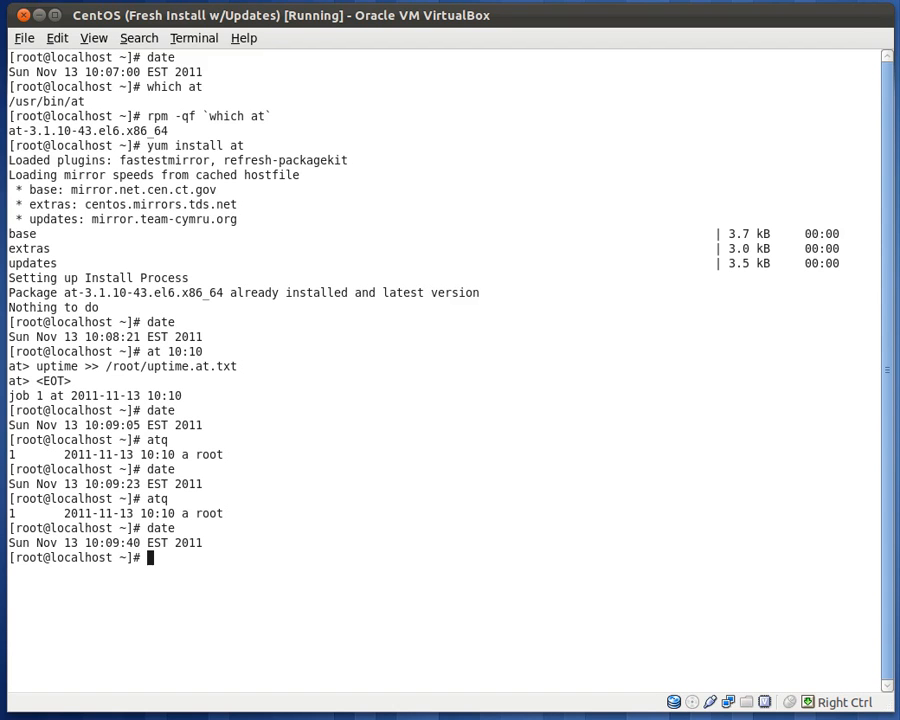
- Check the time and list /root to see uptime.at.txt appear after 10:10
text(date)
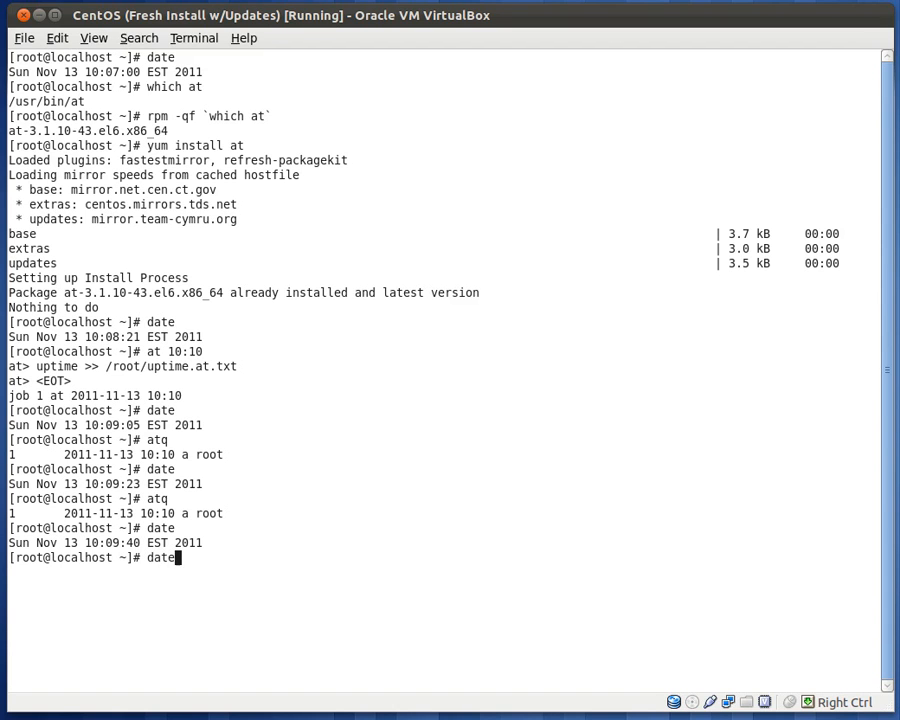
key(Return)
text(ls)
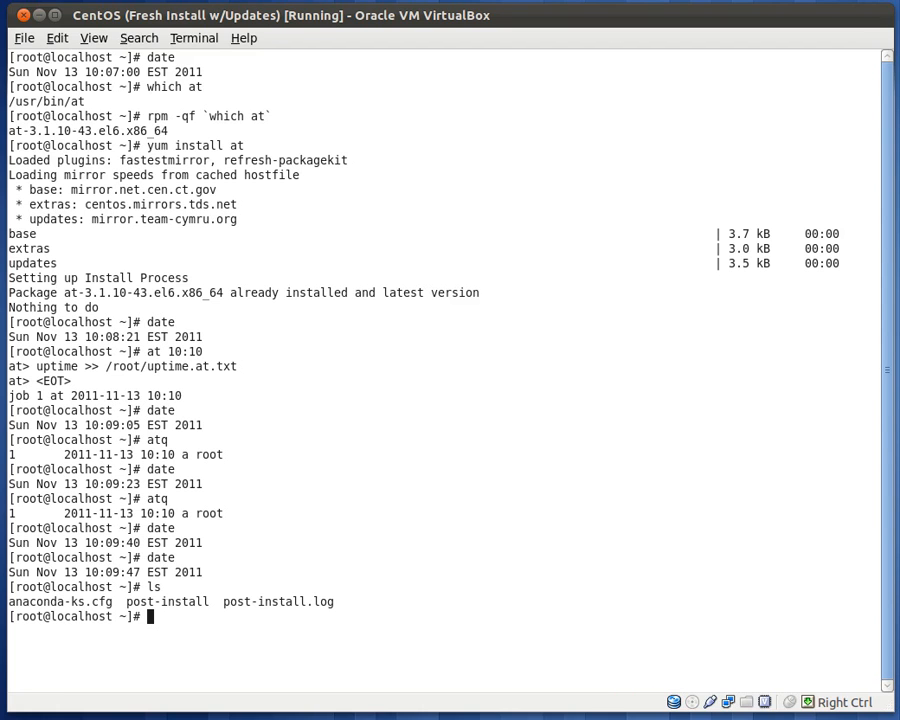
mouse_move(294, 180)
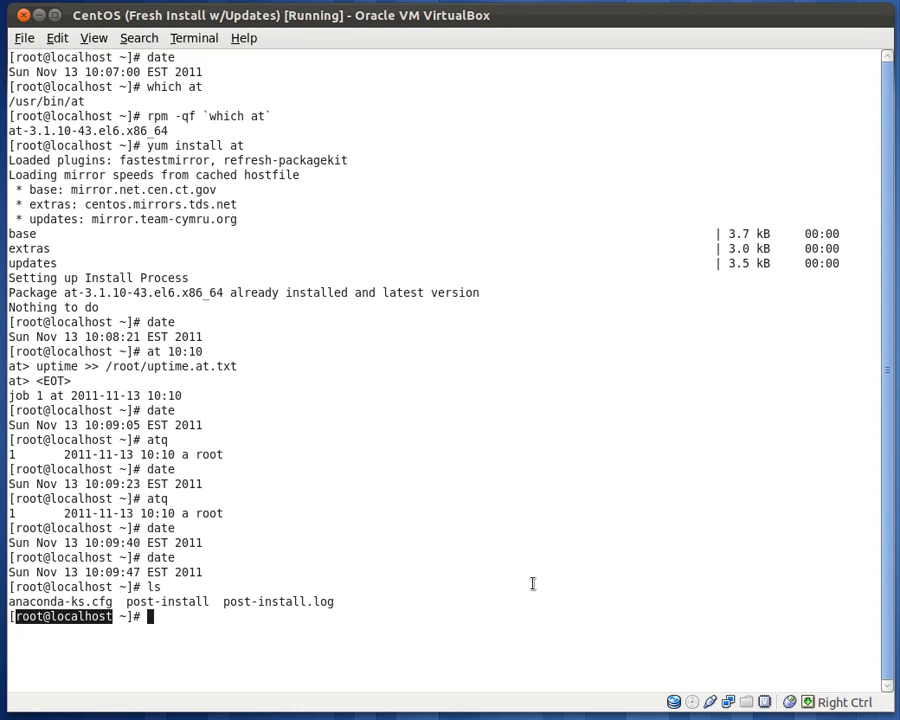
text(ls)
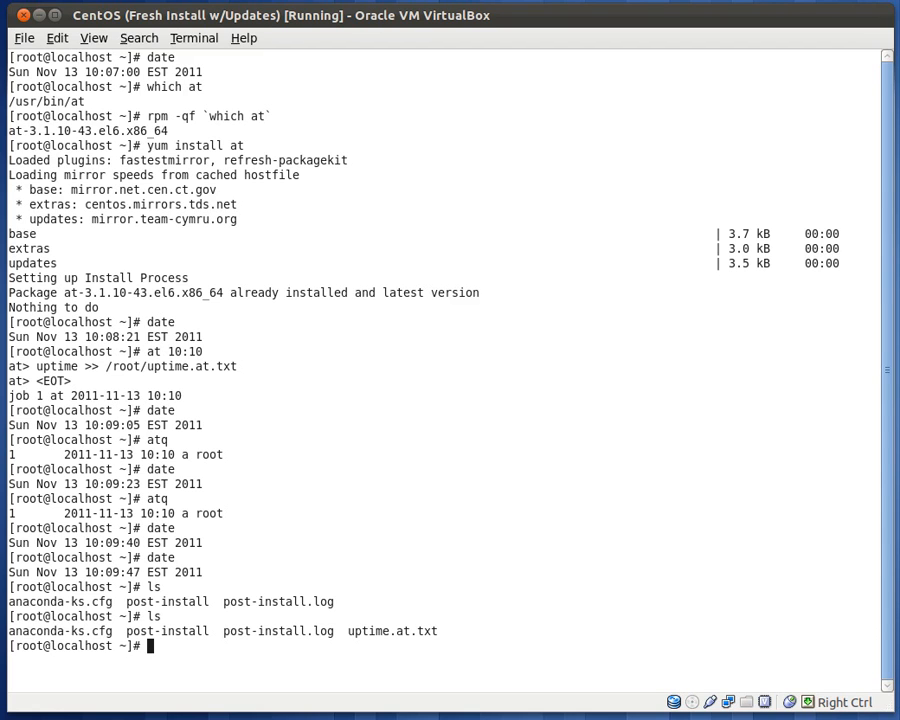
text(ate)
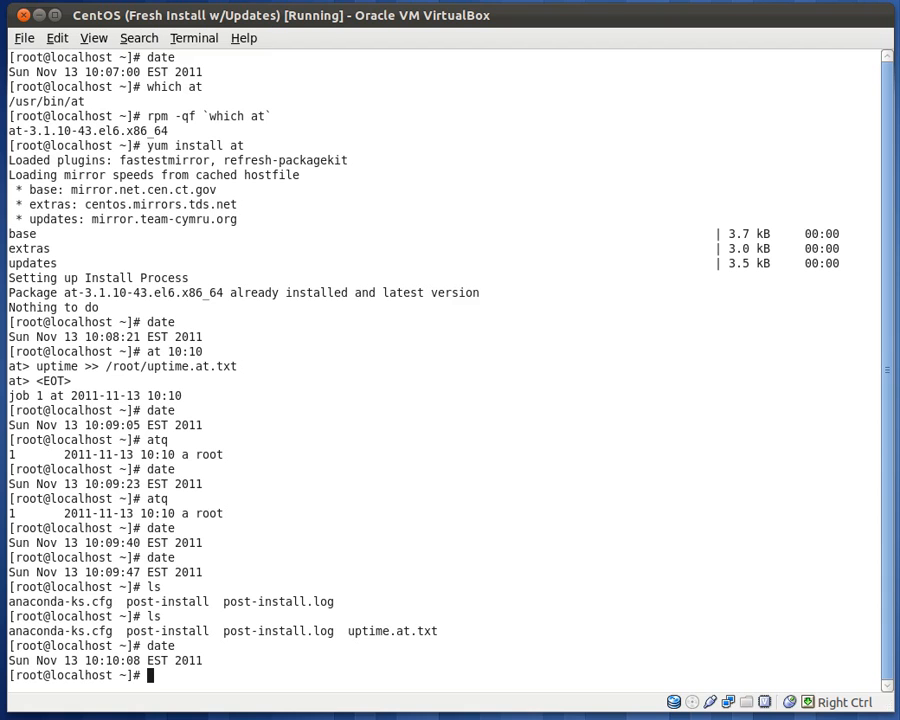
text(atq)
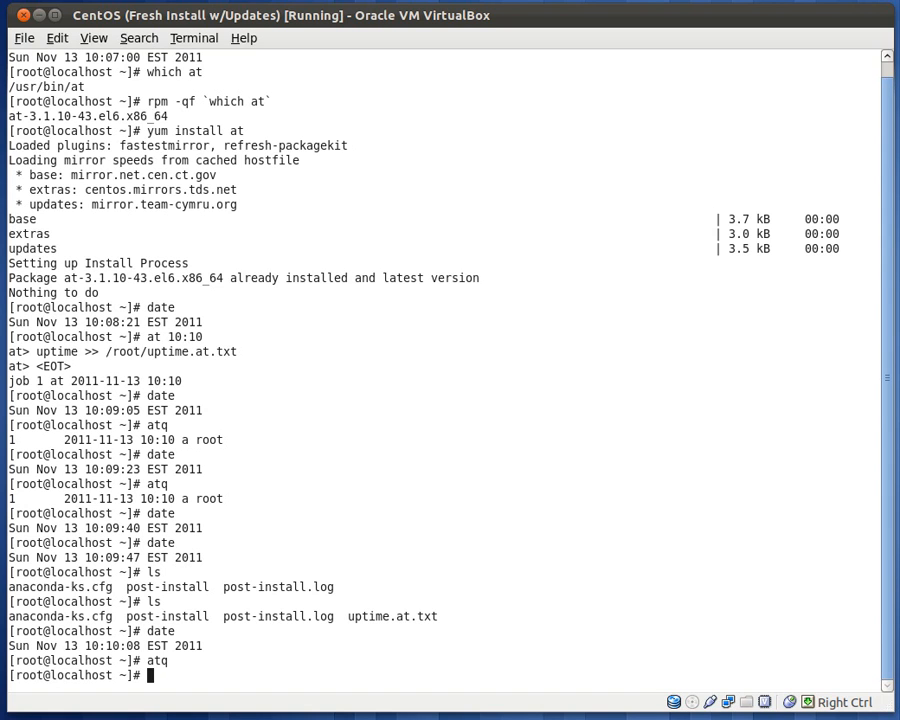
- View uptime.at.txt in less, showing the 10:10:01 uptime line, then quit
text(less)
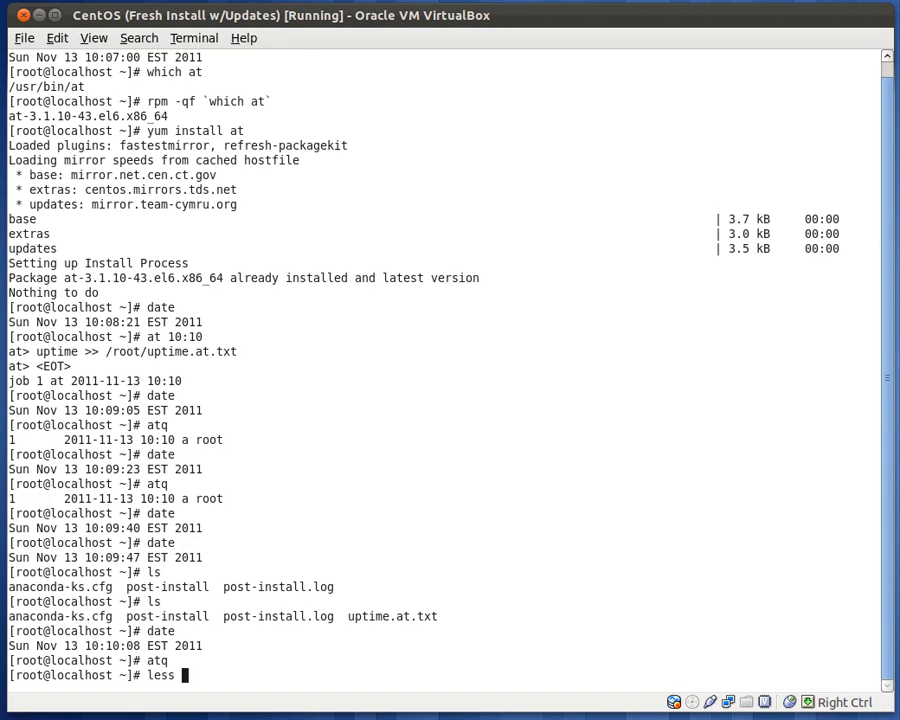
key(Return)
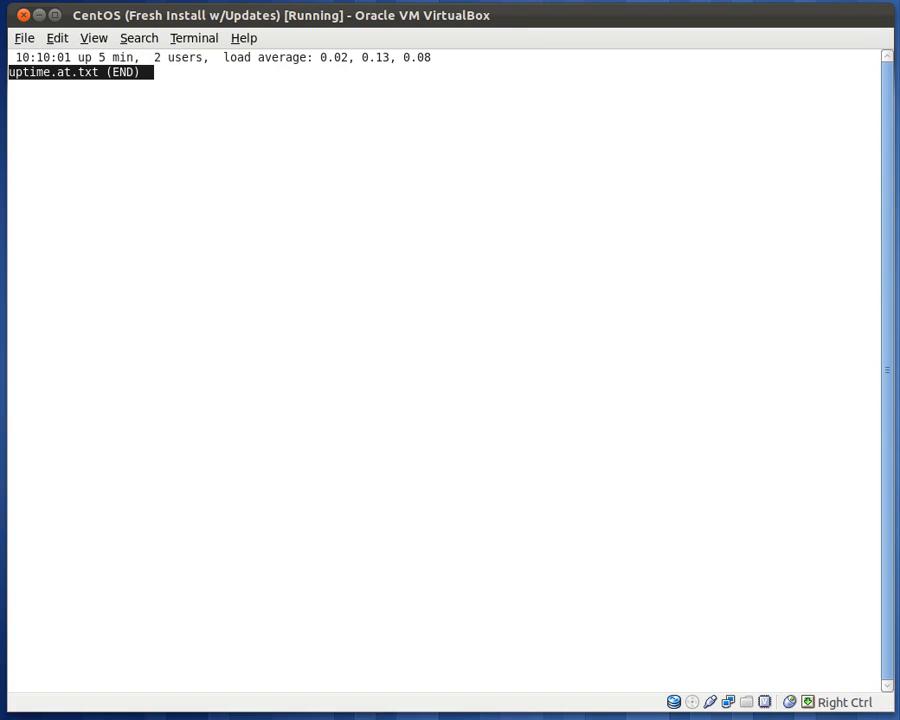
mouse_move(456, 32)
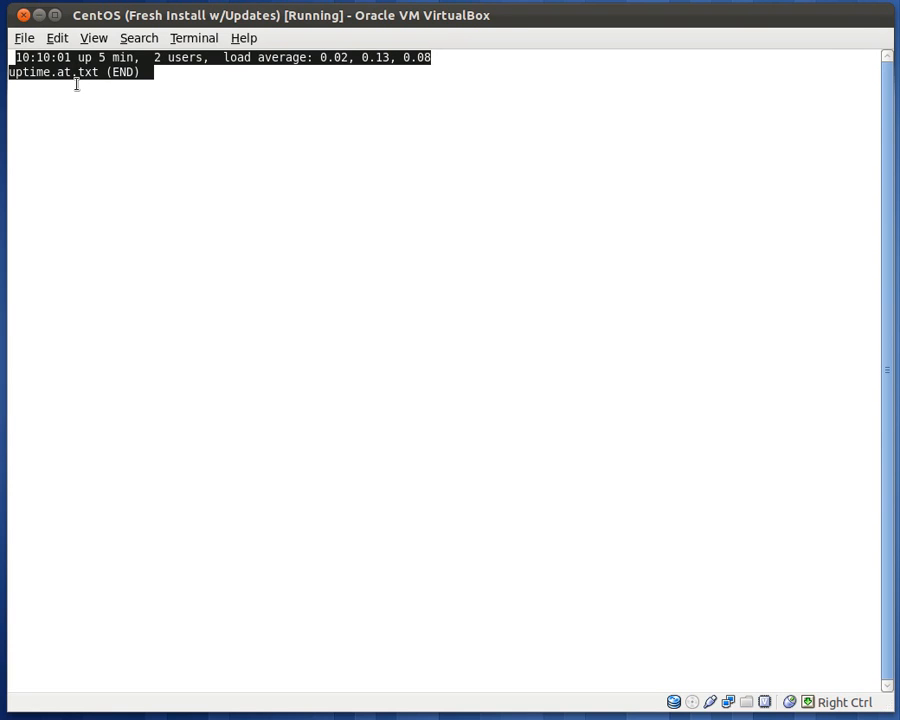
key(q)
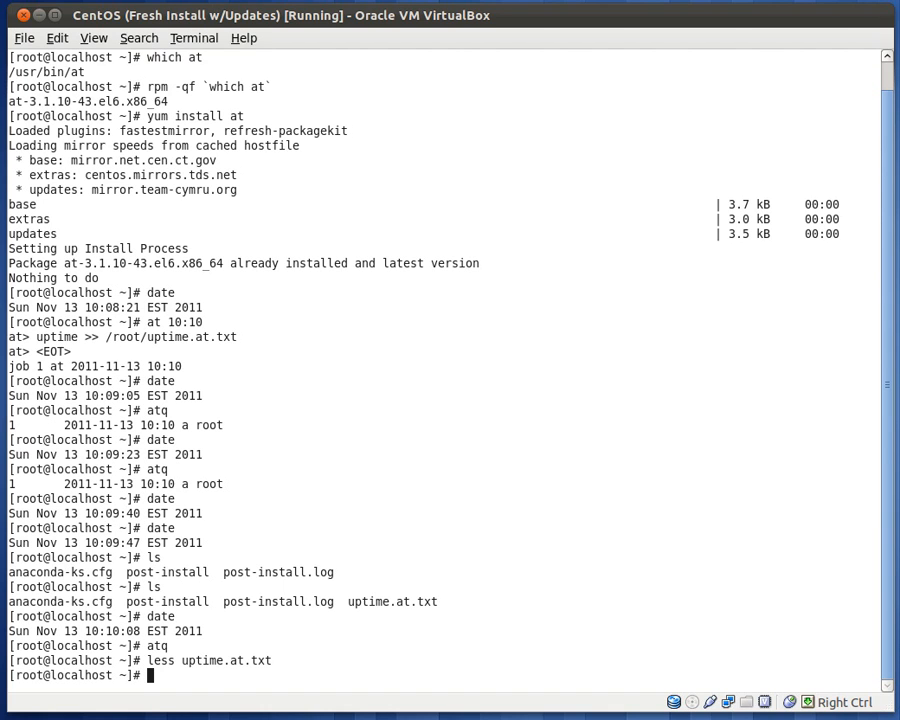
- Start an at job for 10:12 and enter uptime >> /root/uptime.at.txt
text(ate)
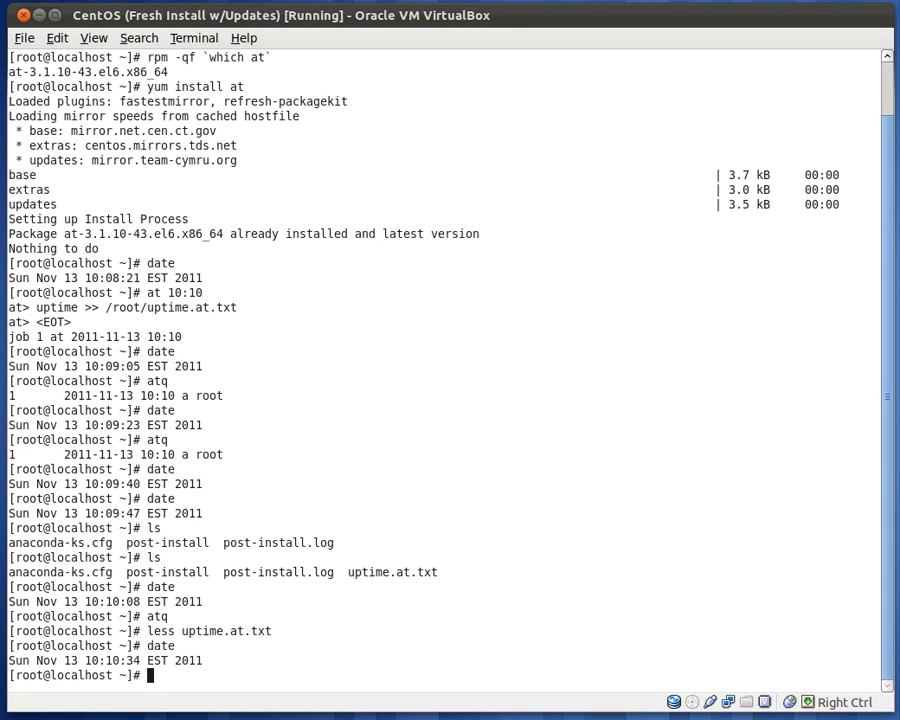
text(at)
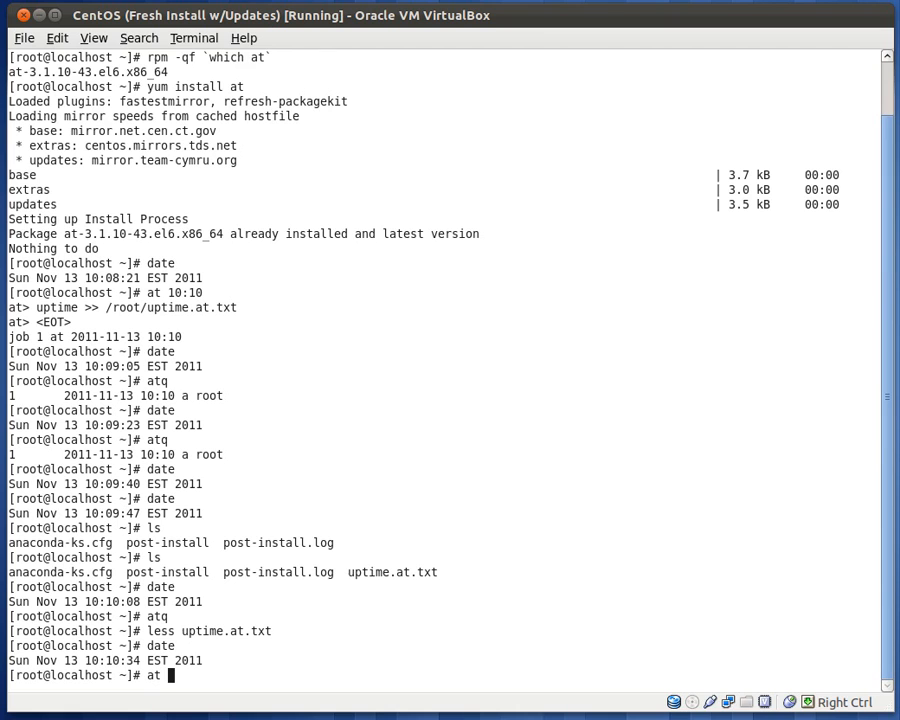
text(10;)
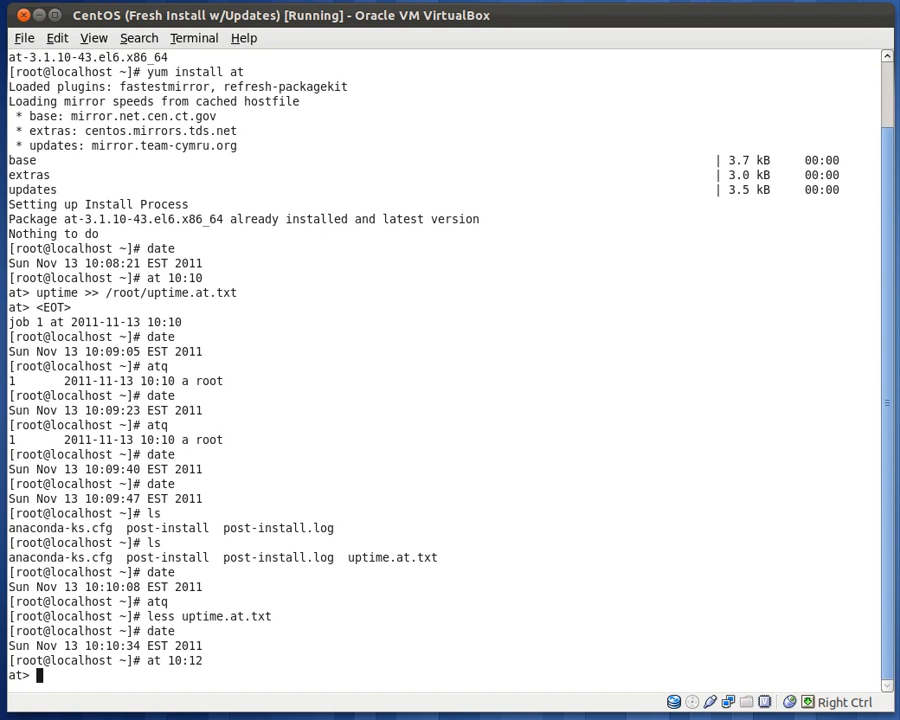
text(uptime)
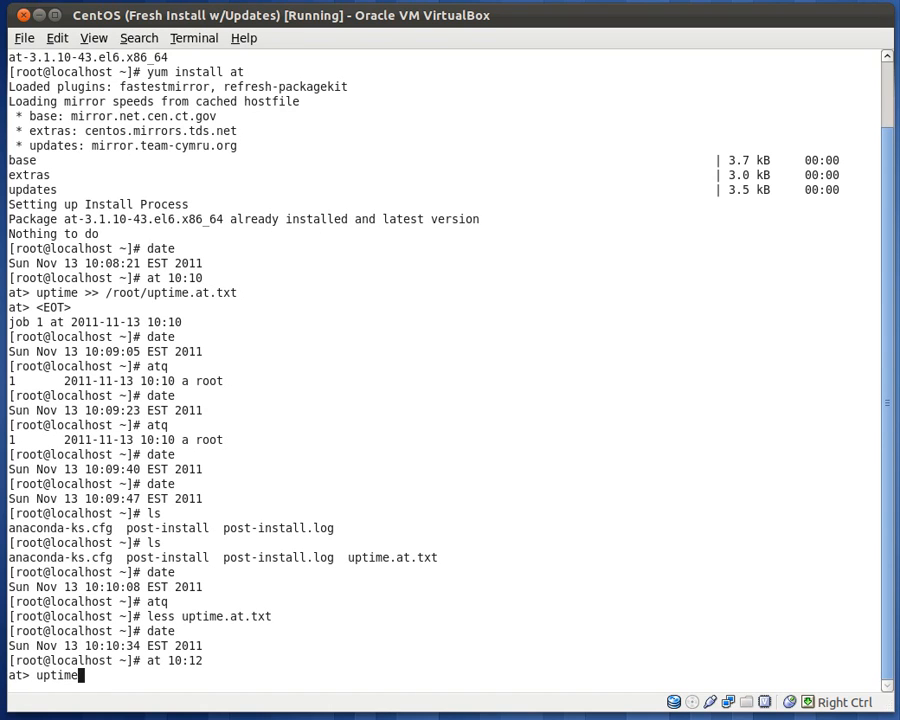
text(>> /root/u)
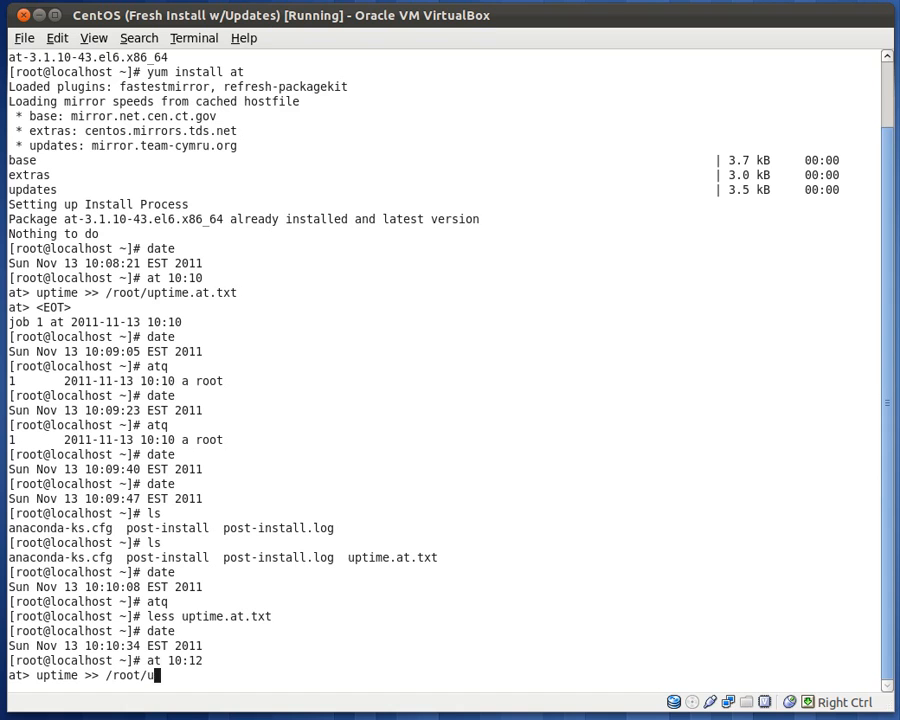
text(ptime.at.txt)
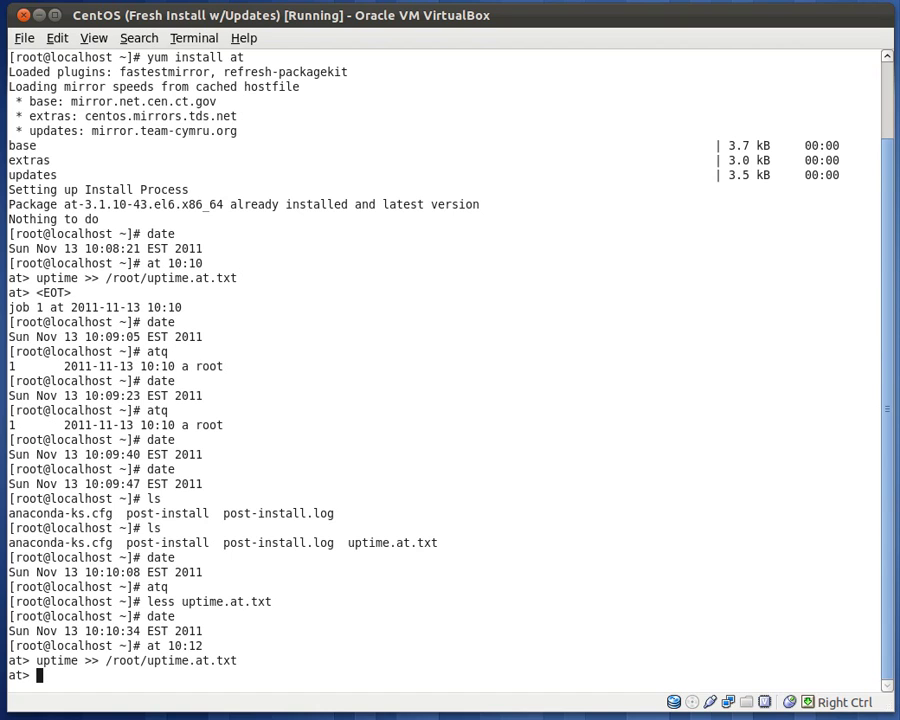
- Add free >> /root/memory.at.txt as the second command
text(free)
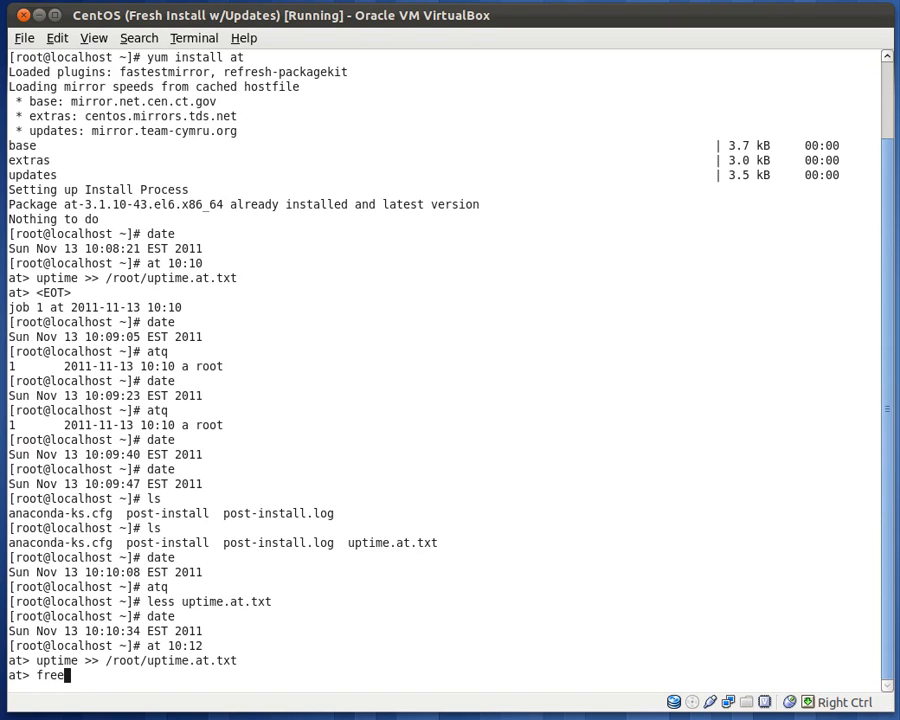
text(>)
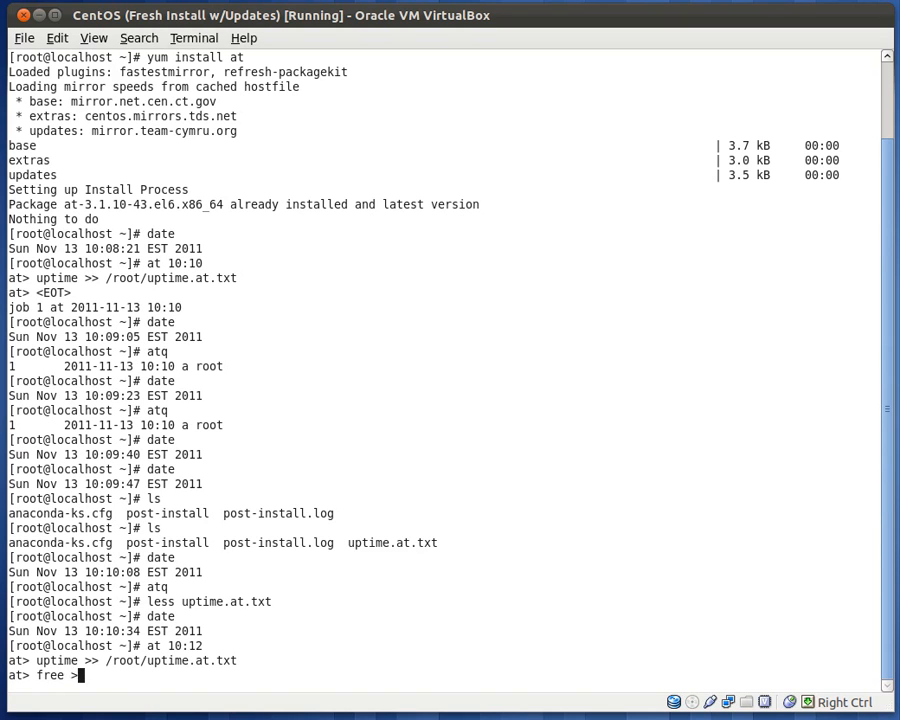
text(>)
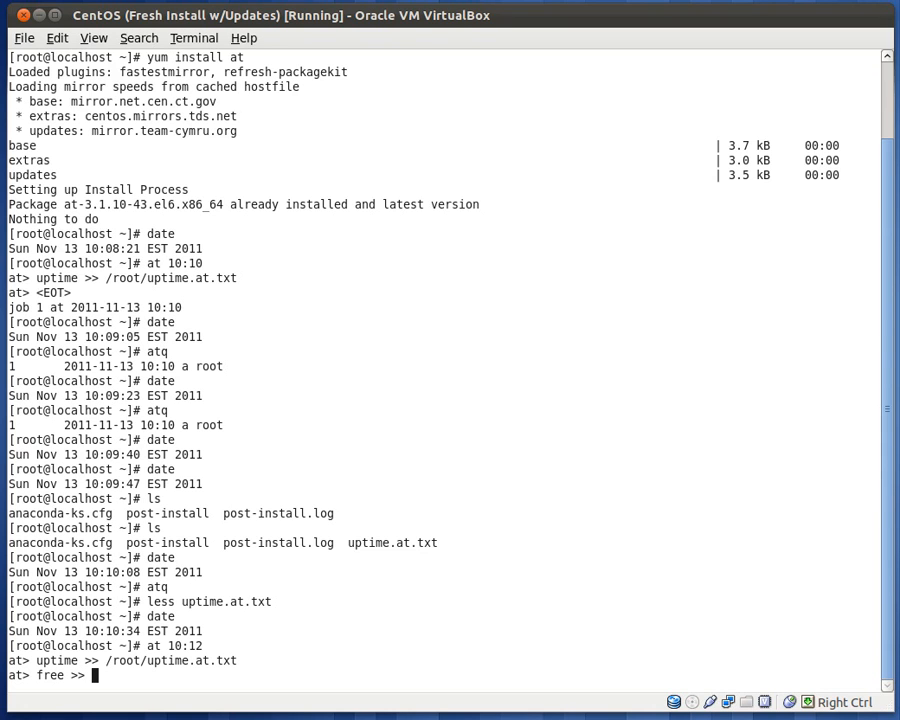
text(/r)
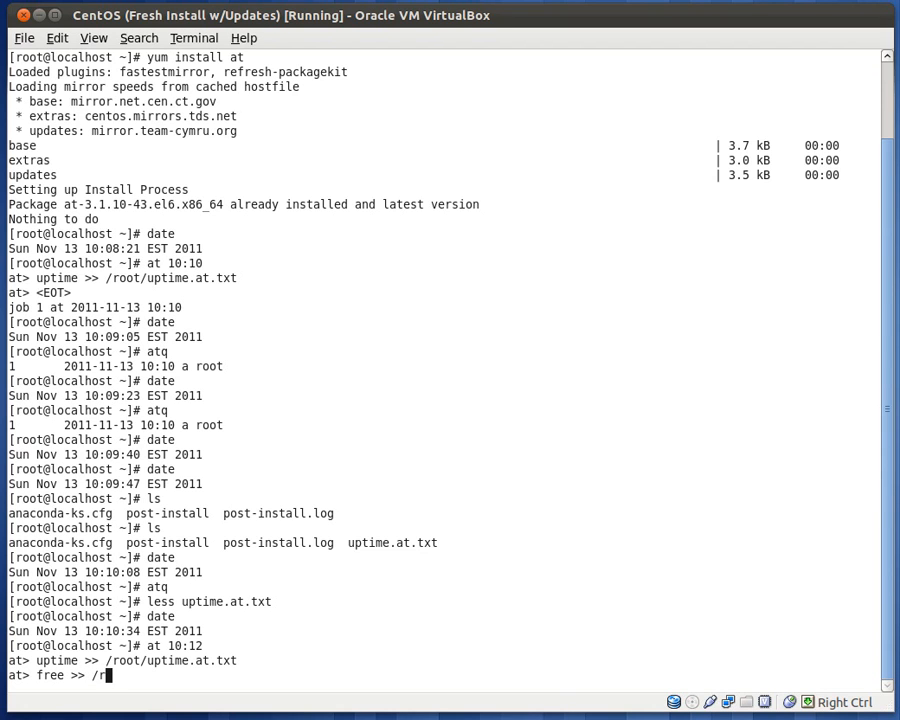
text(oot/)
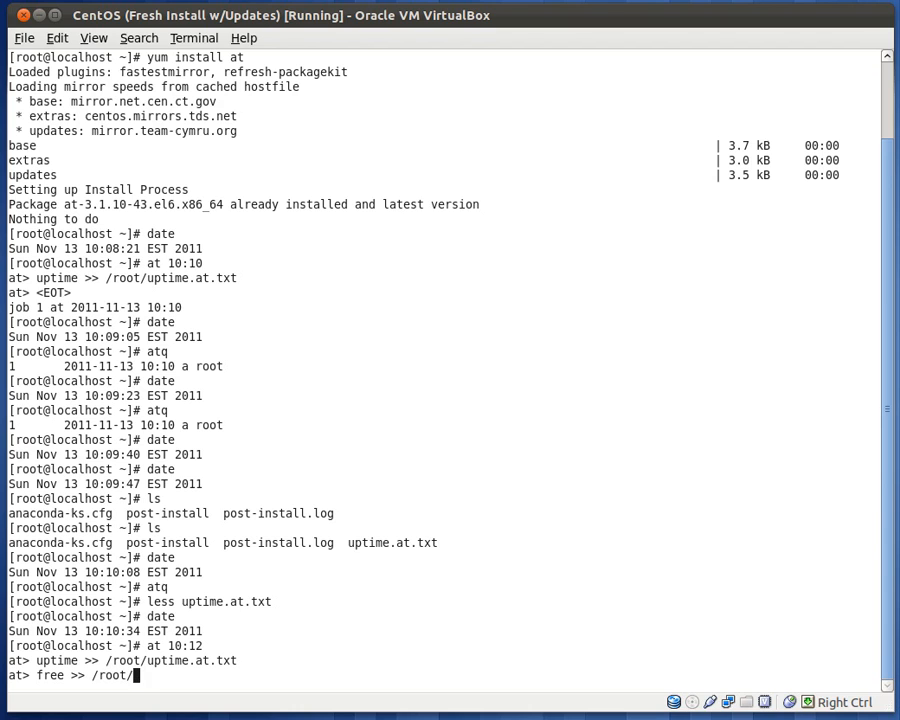
text(memory.at.txt)
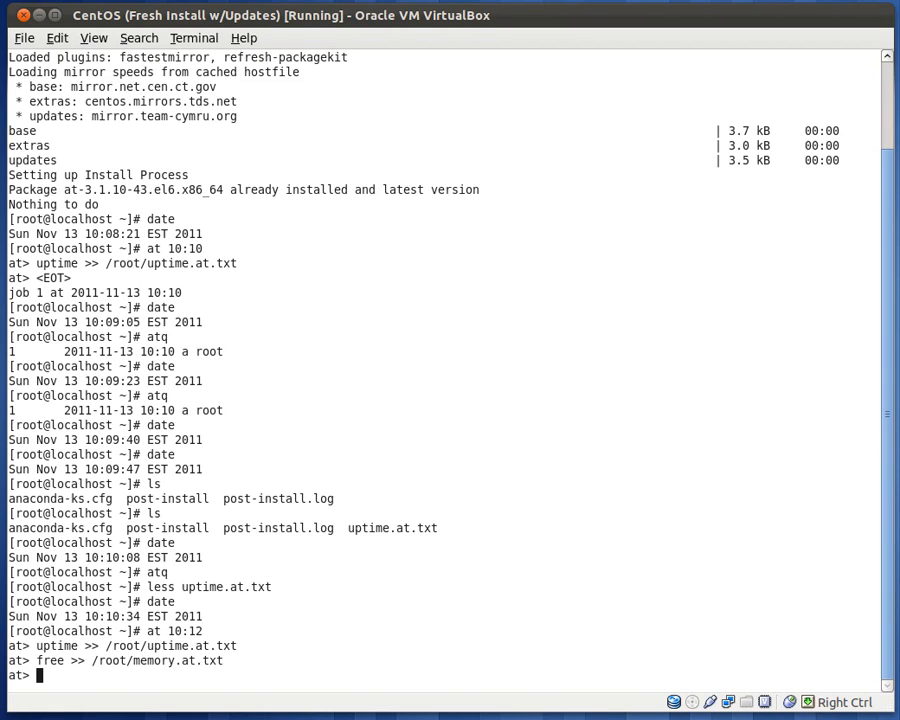
- Add ps -aux >> /root/ps.at.txt and submit the three-command job
text(ps)
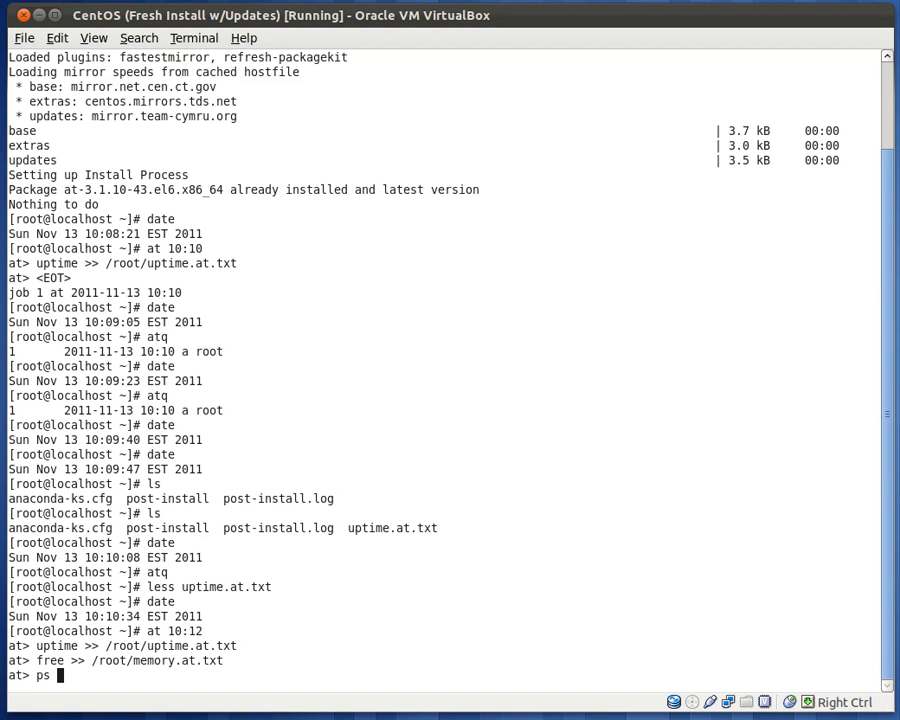
text(-aux)
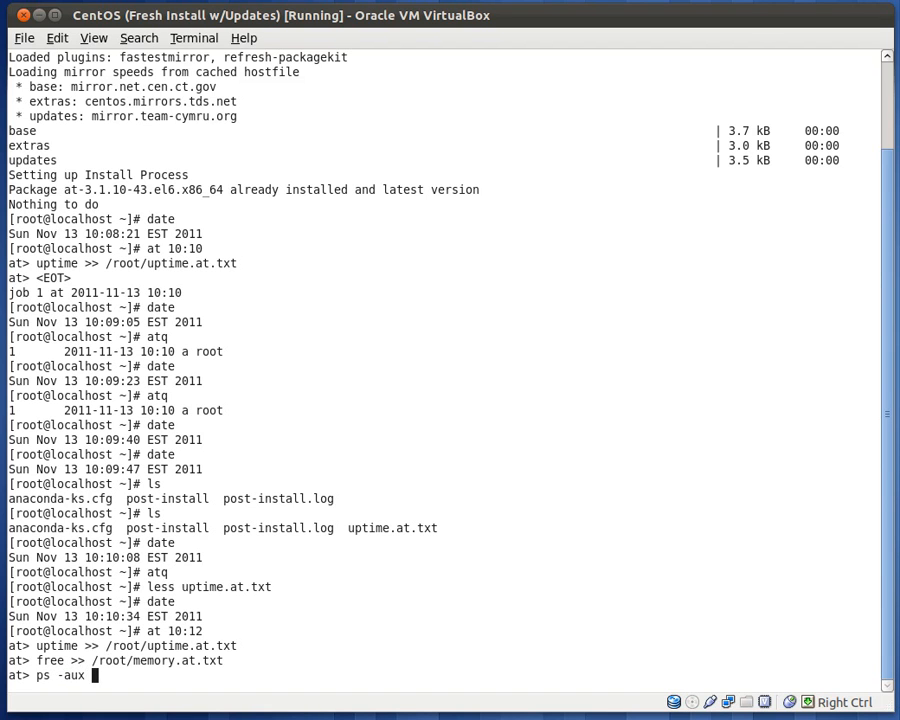
text(>> /)
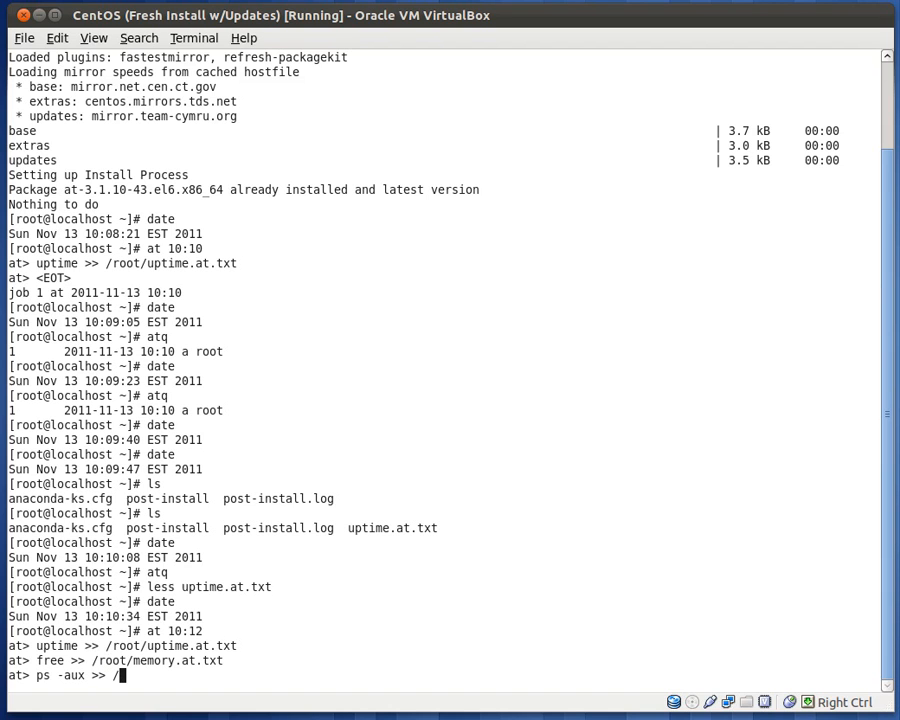
text(/)
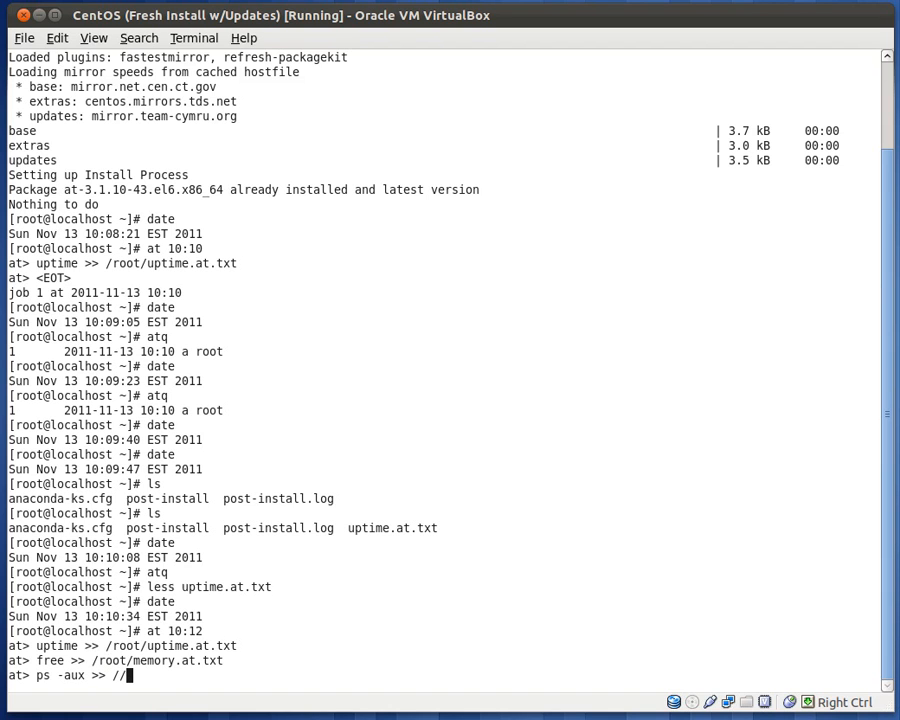
text(root/)
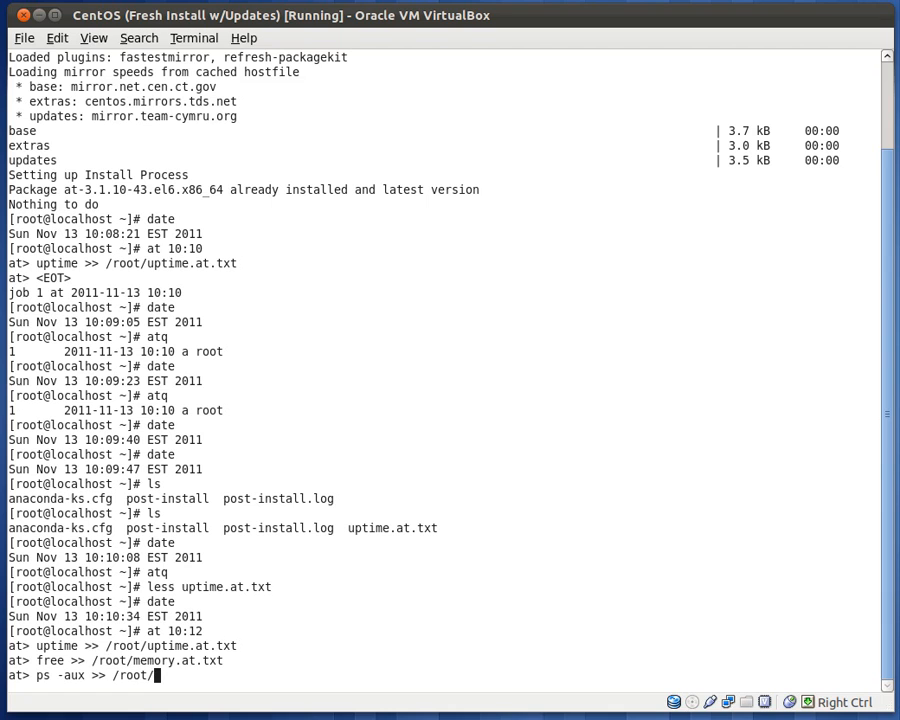
text(ps.txt)
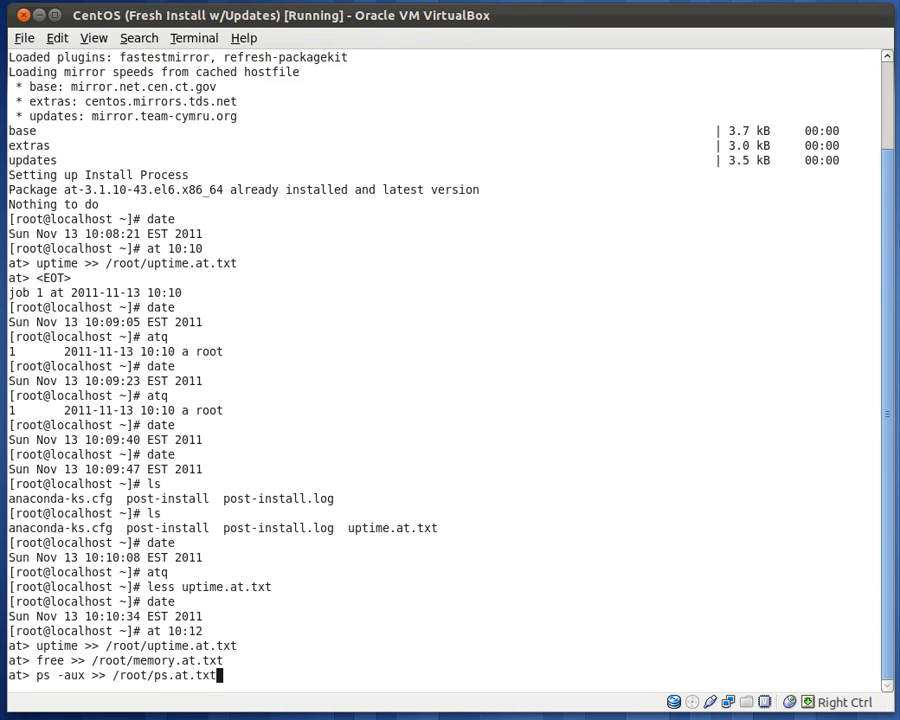
key(Return)
text(atq)
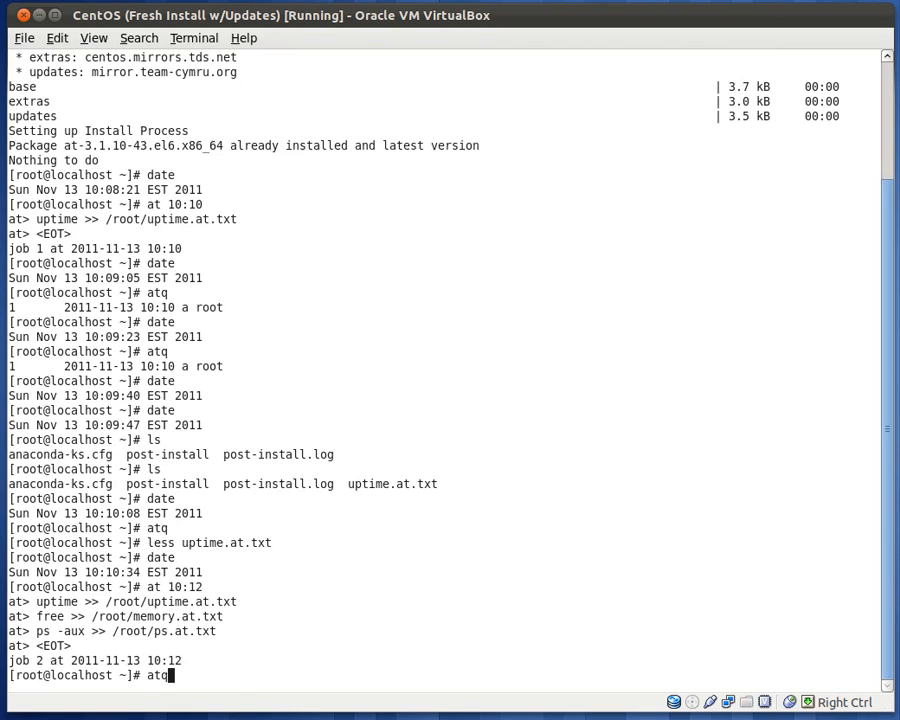
- List the at queue showing job 2 and highlight its 10:12 scheduled time
key(Return)
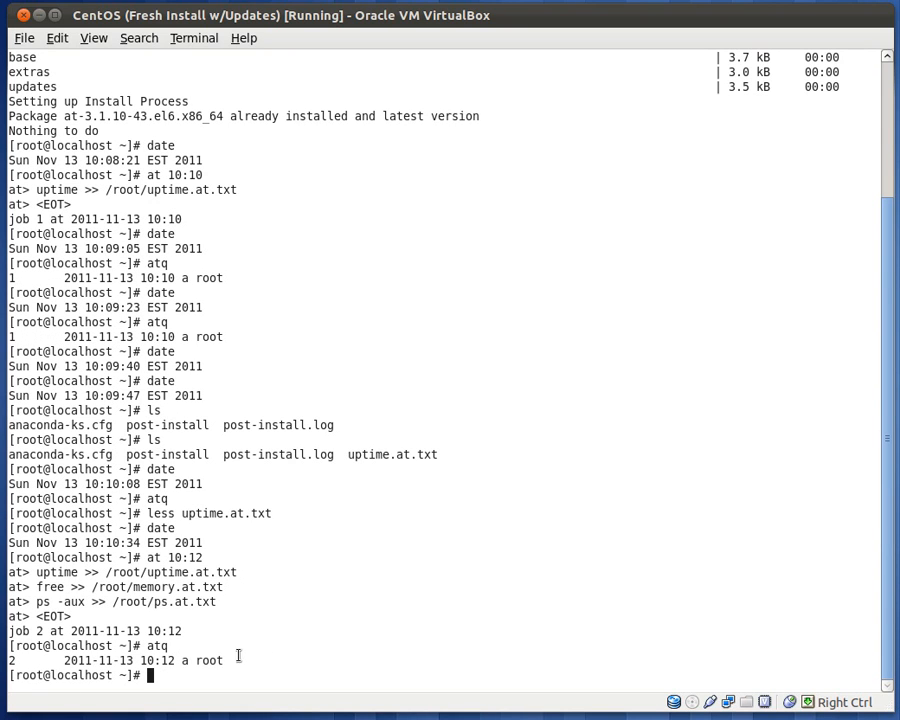
double_click(208, 660)
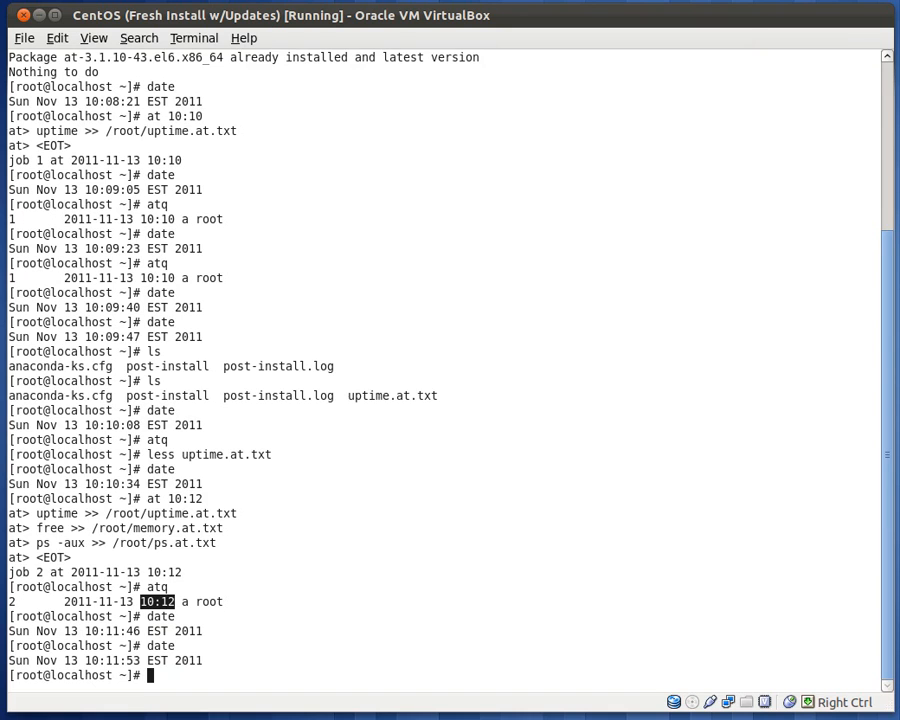
- List /root with ls -l and check the date to see memory.at.txt, ps.at.txt and uptime.at.txt stamped 10:12
text(ls)
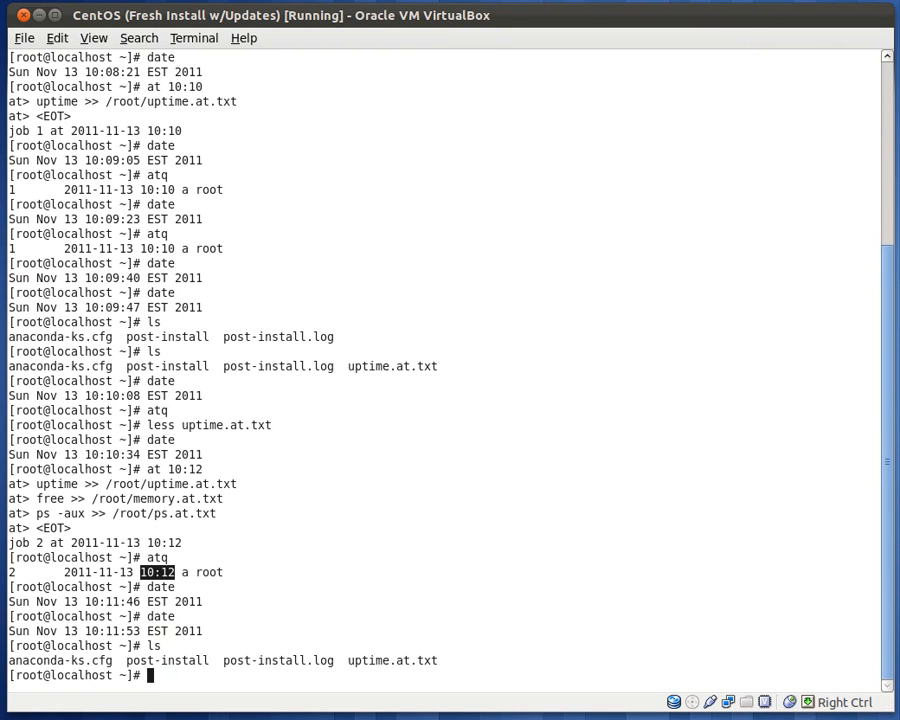
text(ls -l)
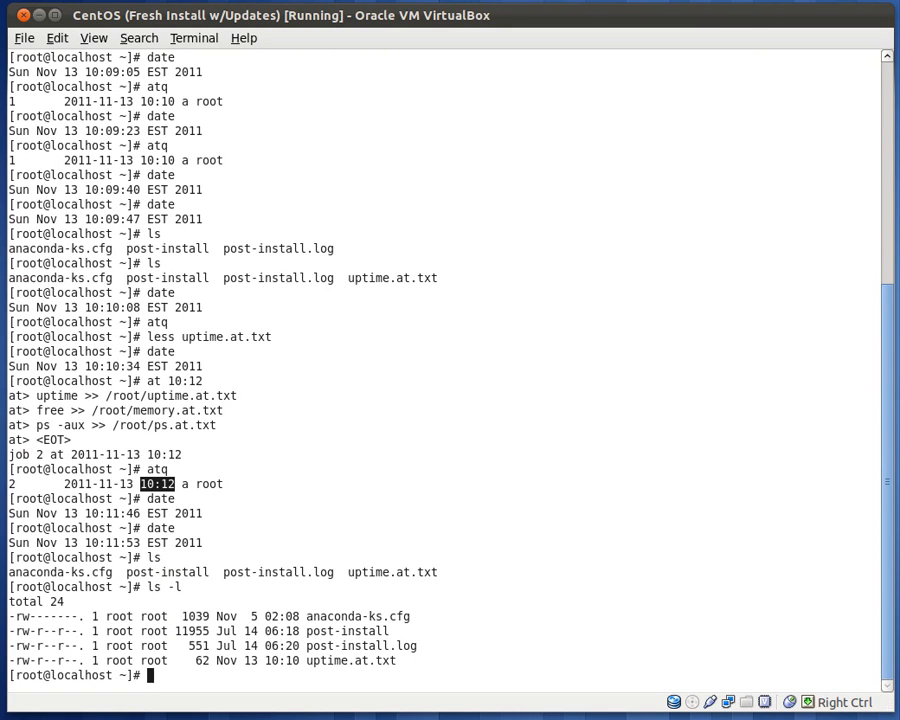
text(date)
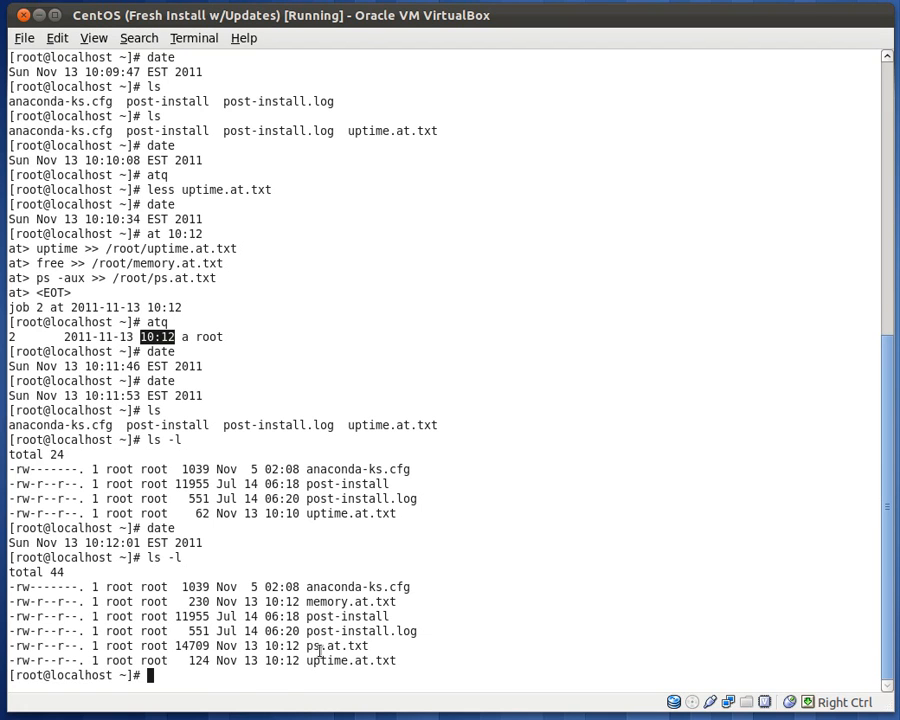
double_click(330, 646)
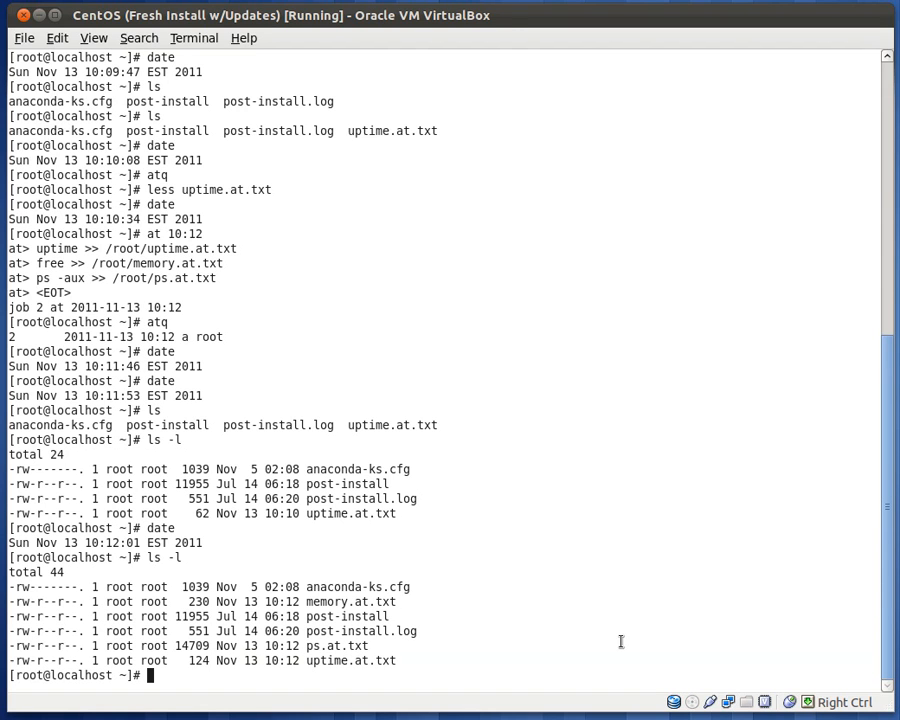
- Cat memory.at.txt, ps.at.txt and uptime.at.txt, showing uptime lines from 10:10:01 and 10:12:00
text(cat)
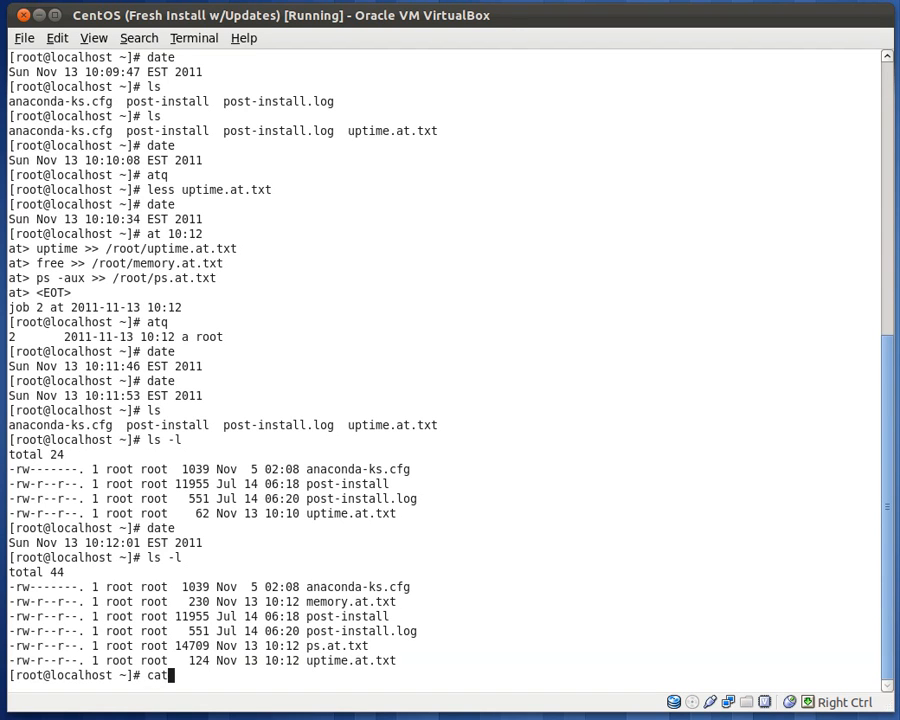
text(memory.at.txt)
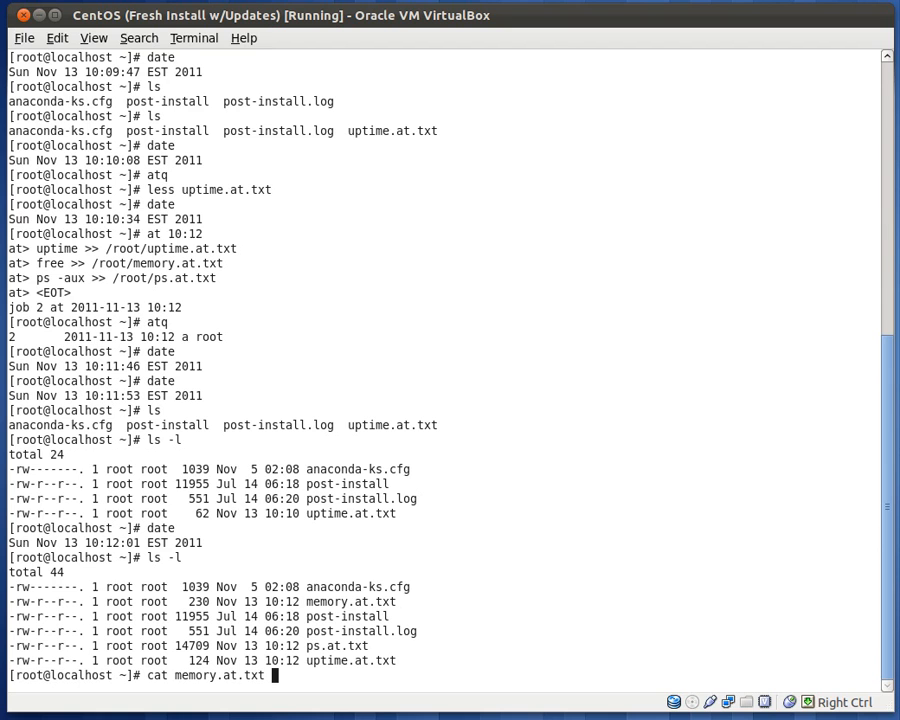
text(ps.at.txt uptime.at.txt)
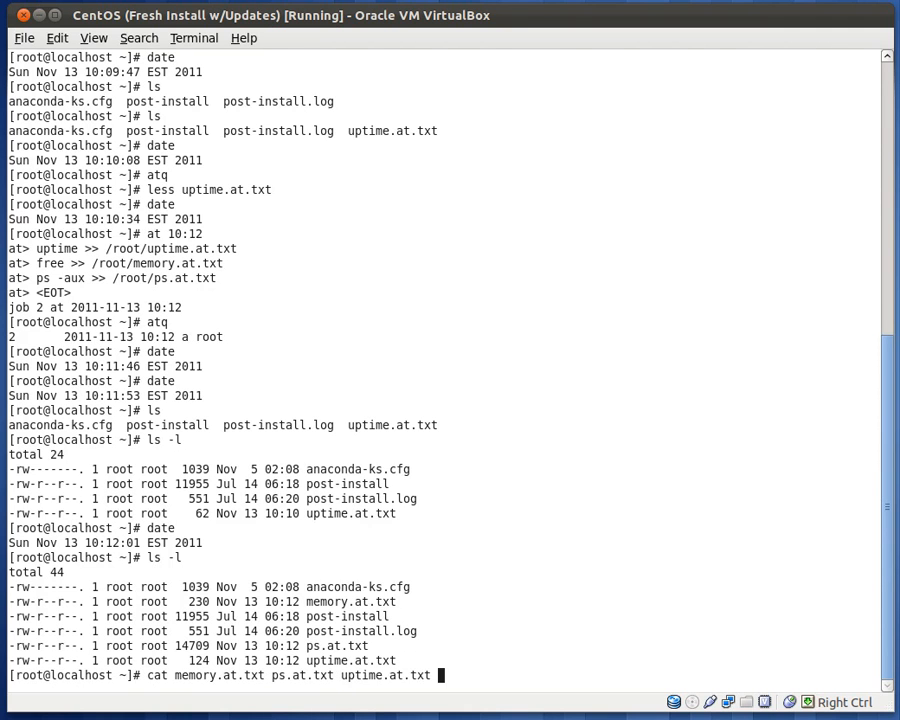
key(Return)
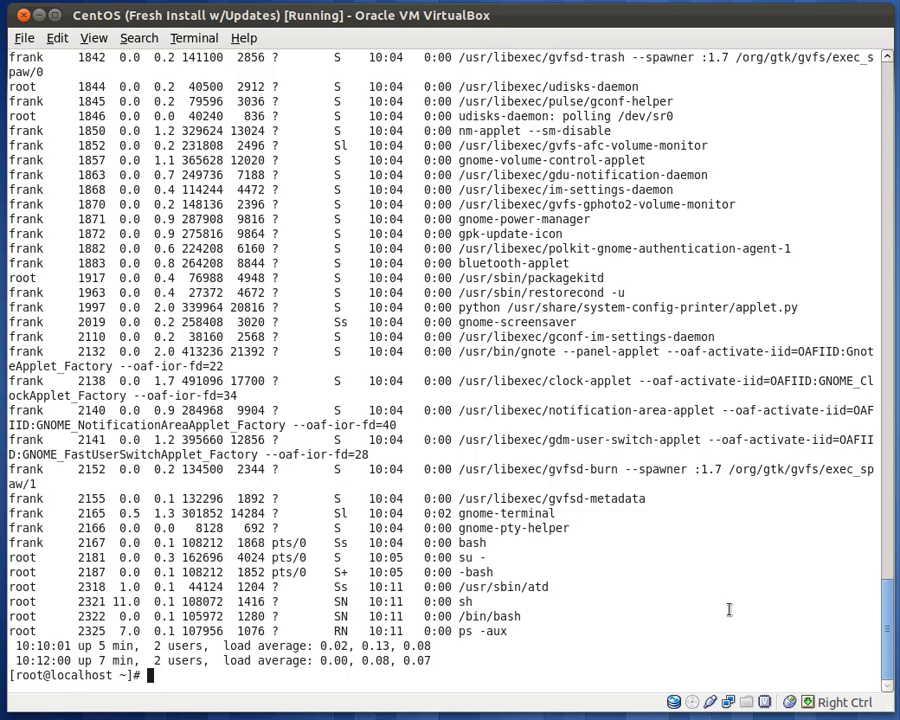
mouse_move(316, 640)
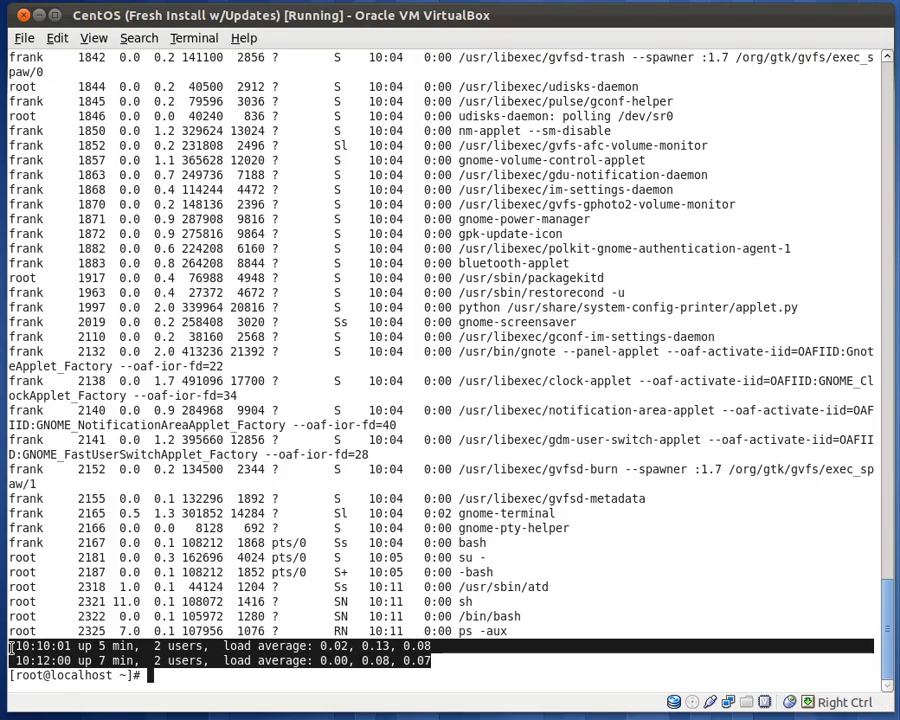
mouse_move(332, 596)
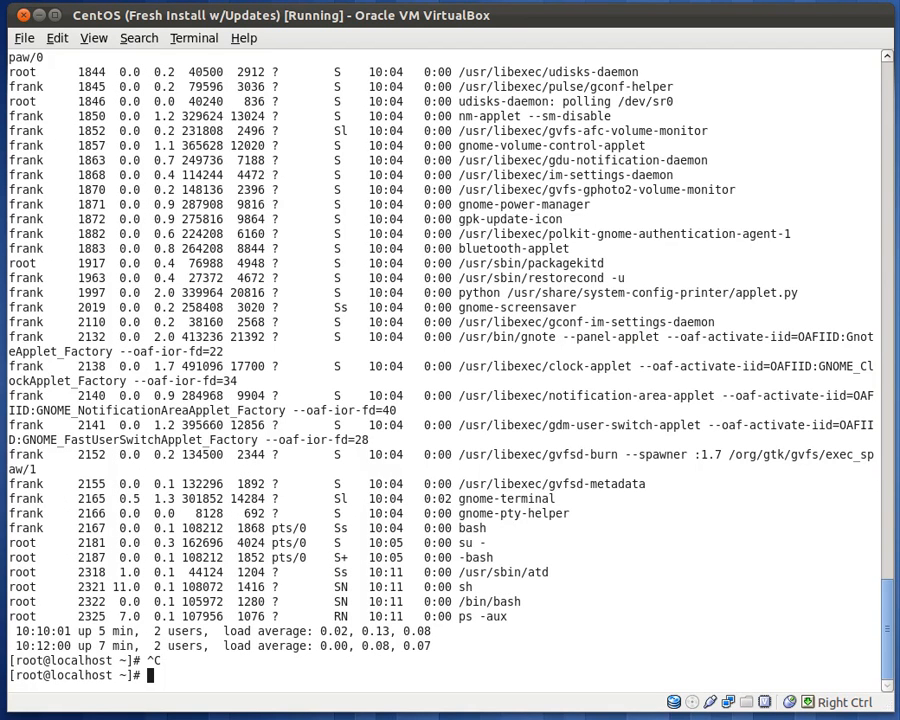
text(ls)
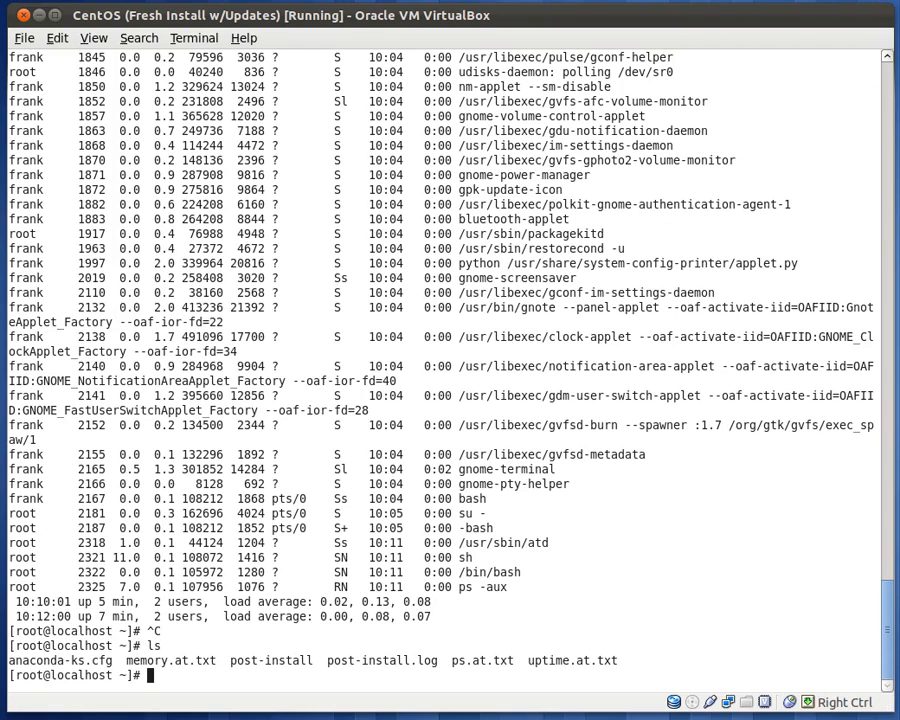
- Write 'uptime >> /root/uptime.at.txt' into at.script with vi and save it
text(vi at)
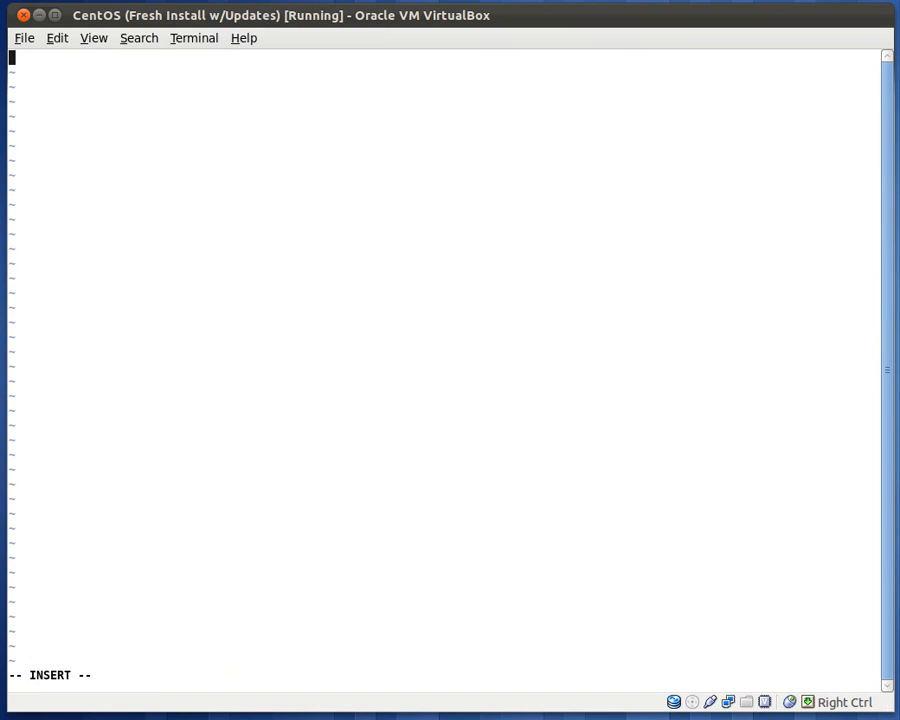
text(uptime >>)
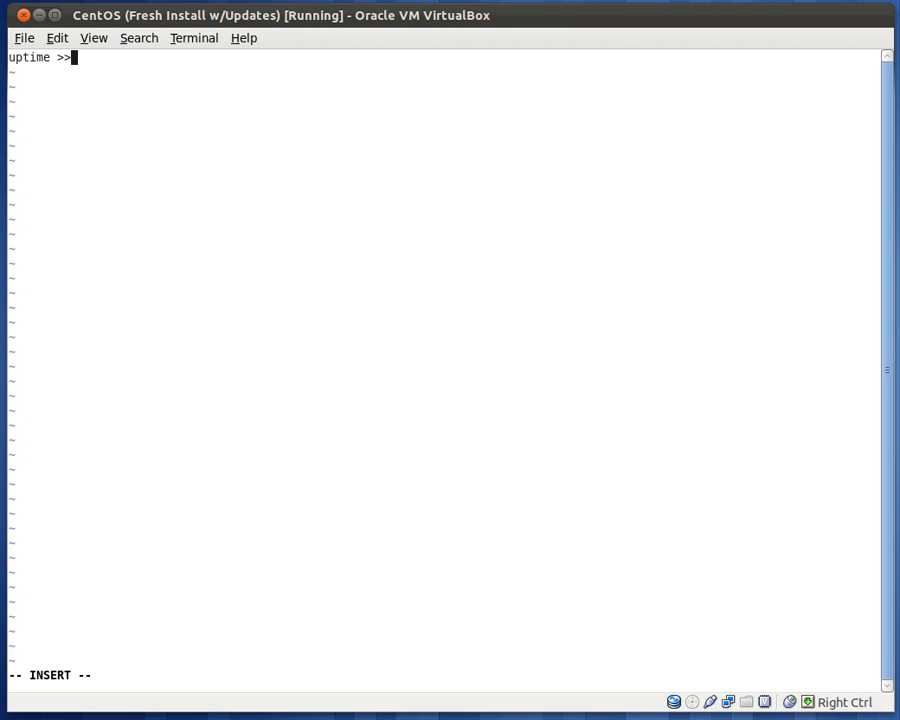
text(/root)
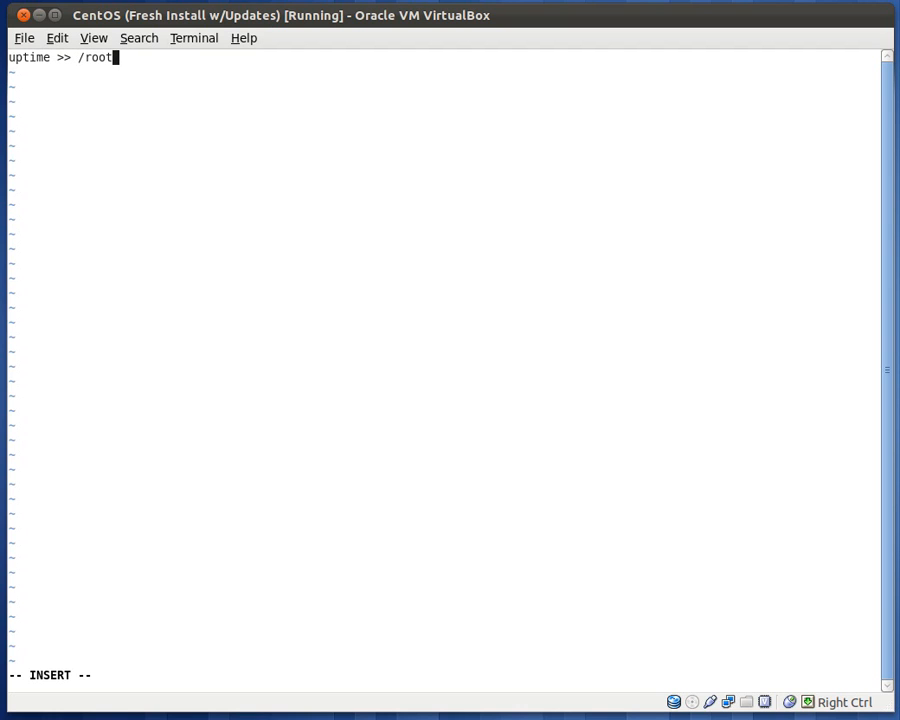
text(/)
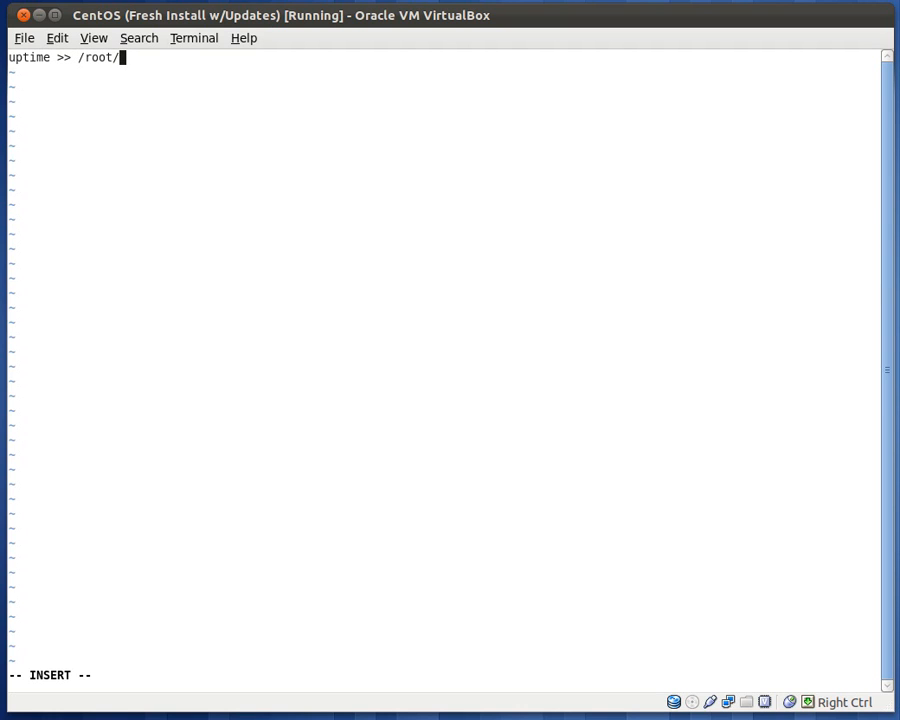
text(uptime.at.)
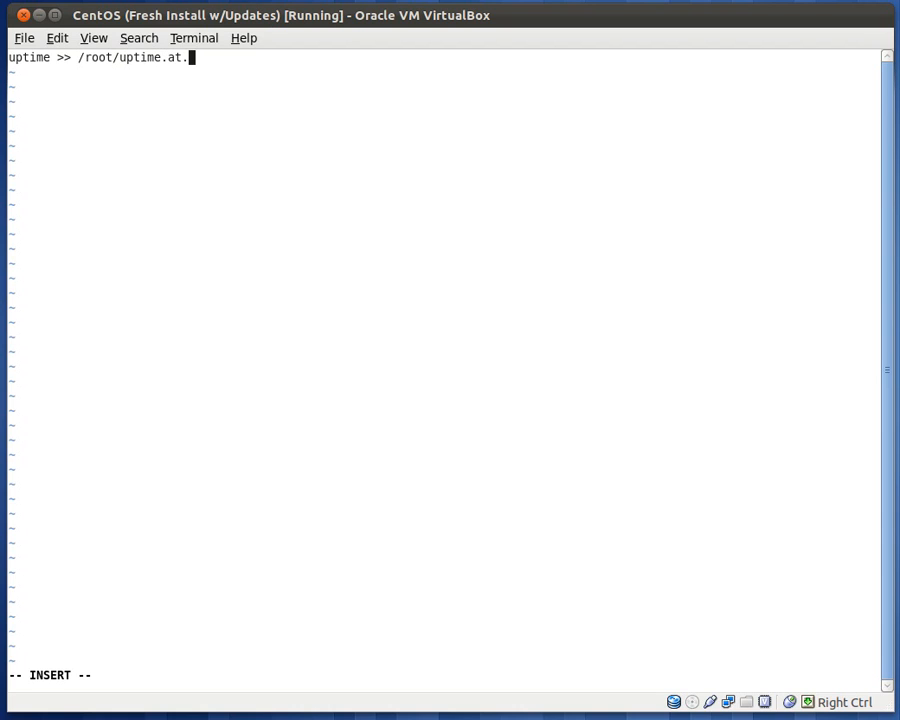
key(BackSpace)
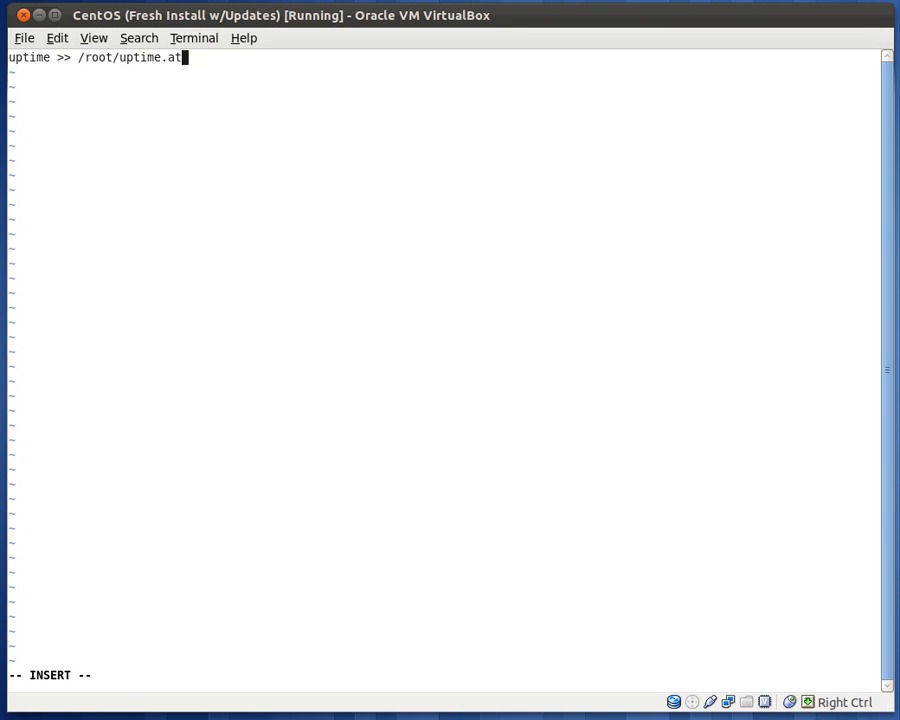
text(.txt)
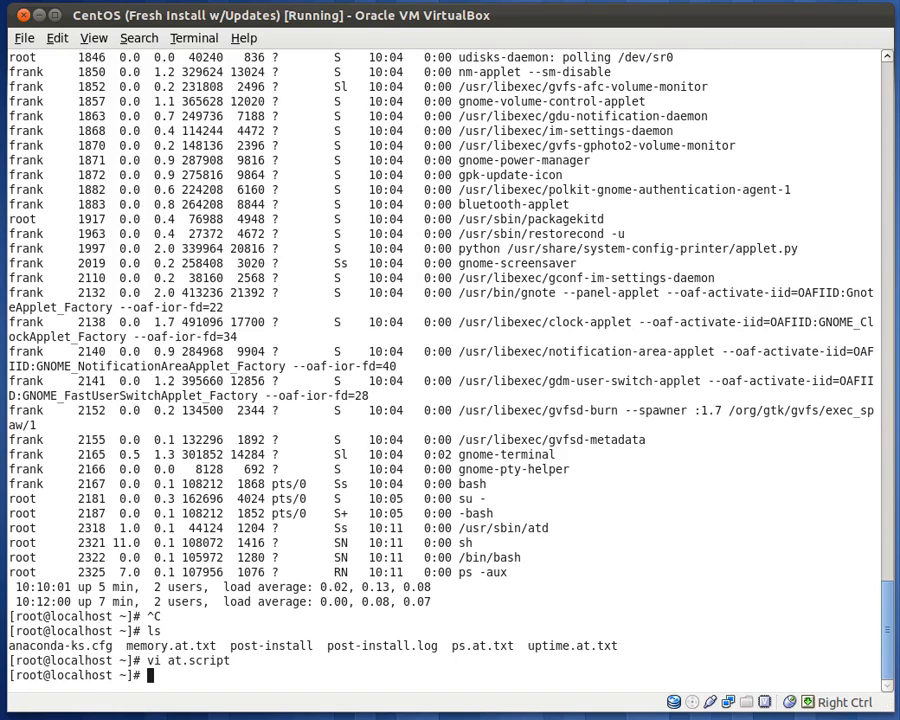
- Check the date and schedule at.script with 'at -f at.script 10:14'
text(date)
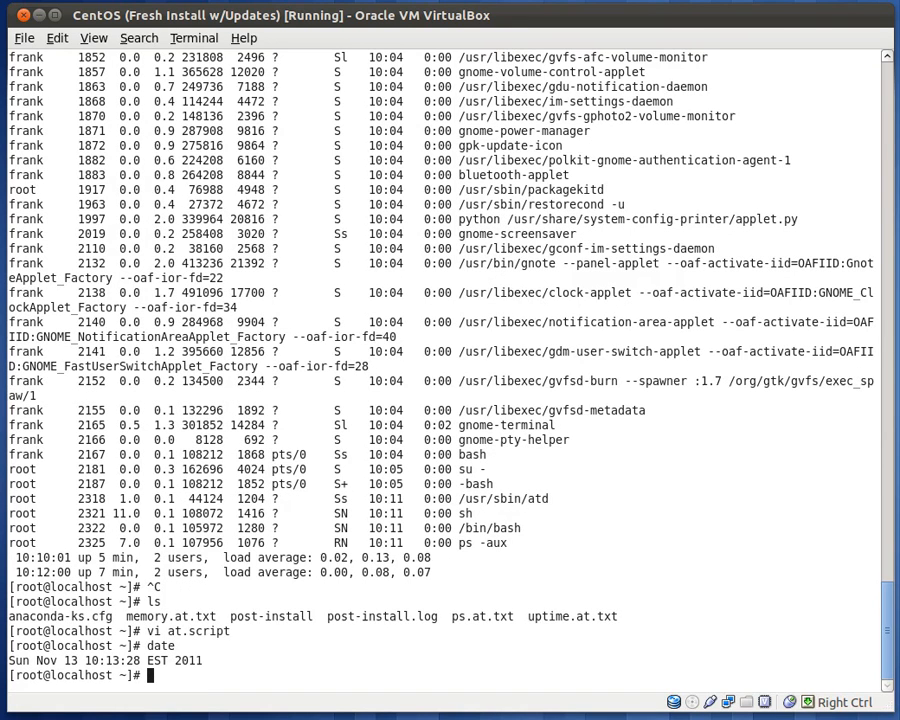
text(at)
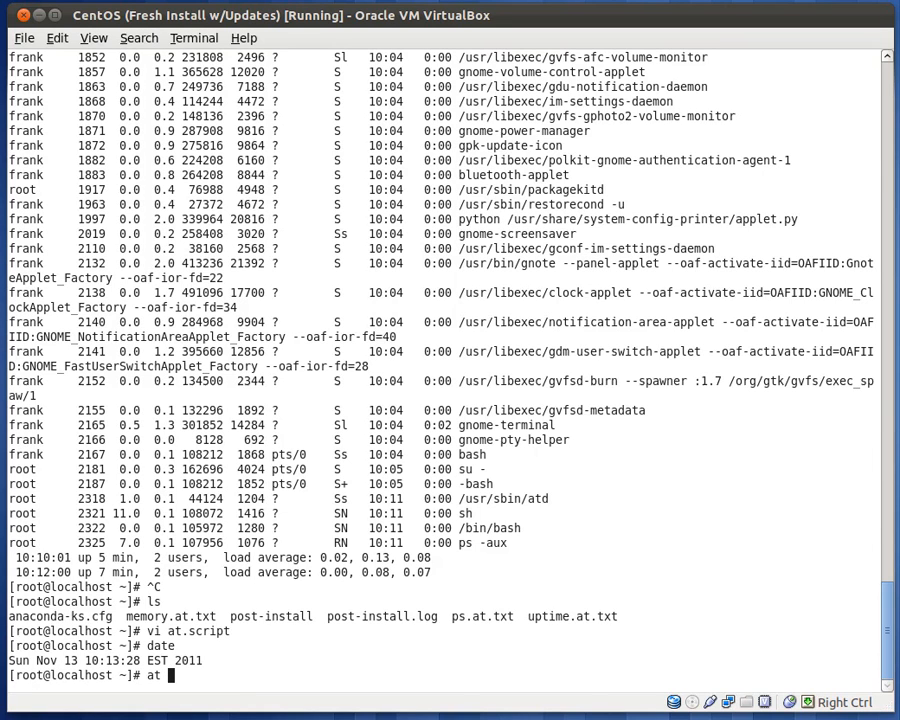
text(-f at.script)
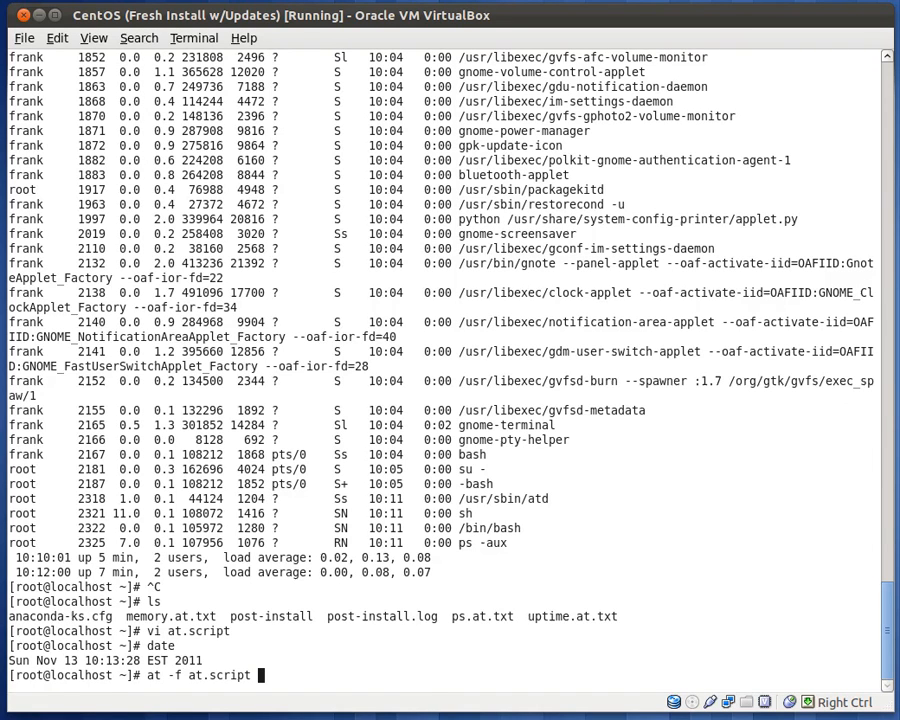
text(1)
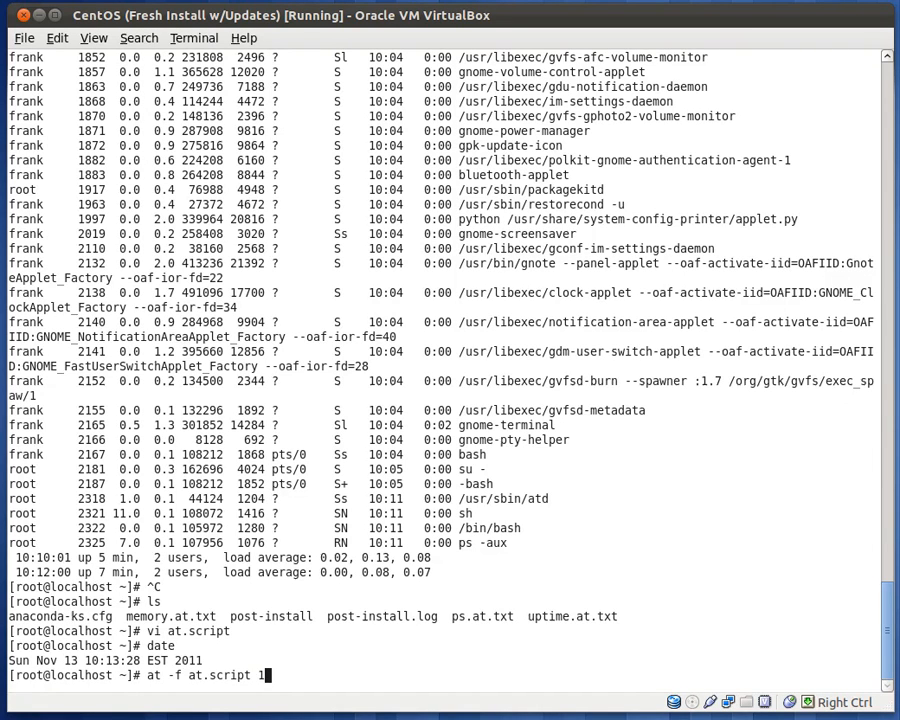
text(0:14)
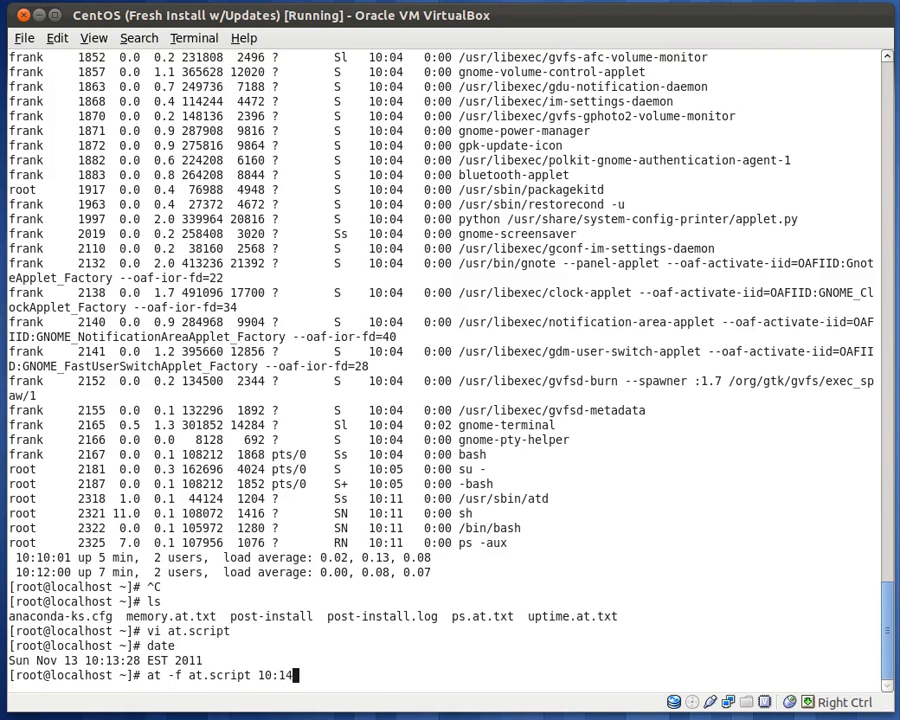
key(Return)
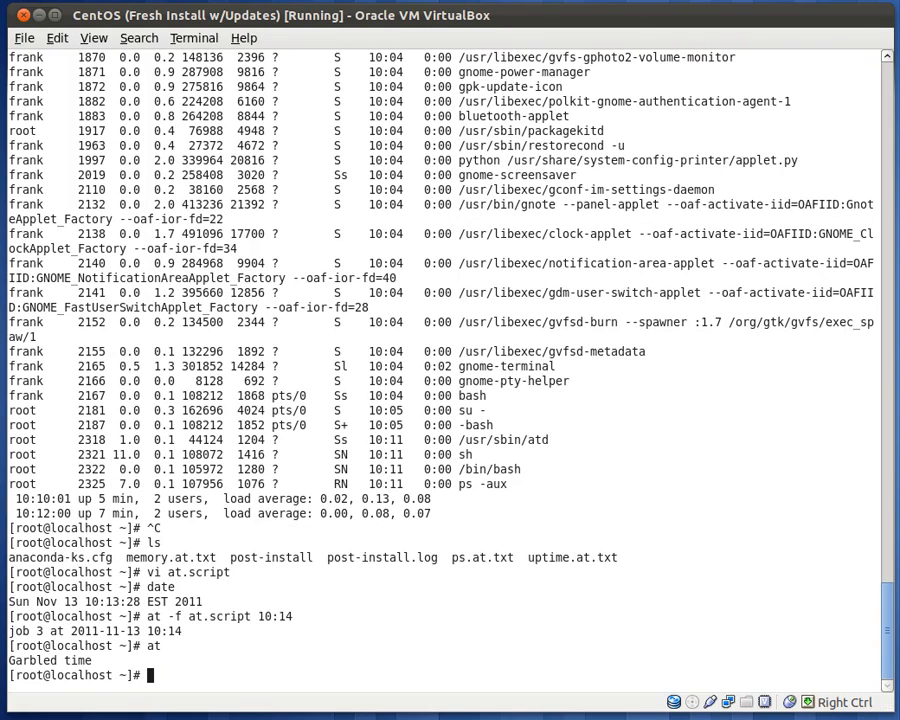
- List the pending job 3 with atq and recheck the date
text(atq)
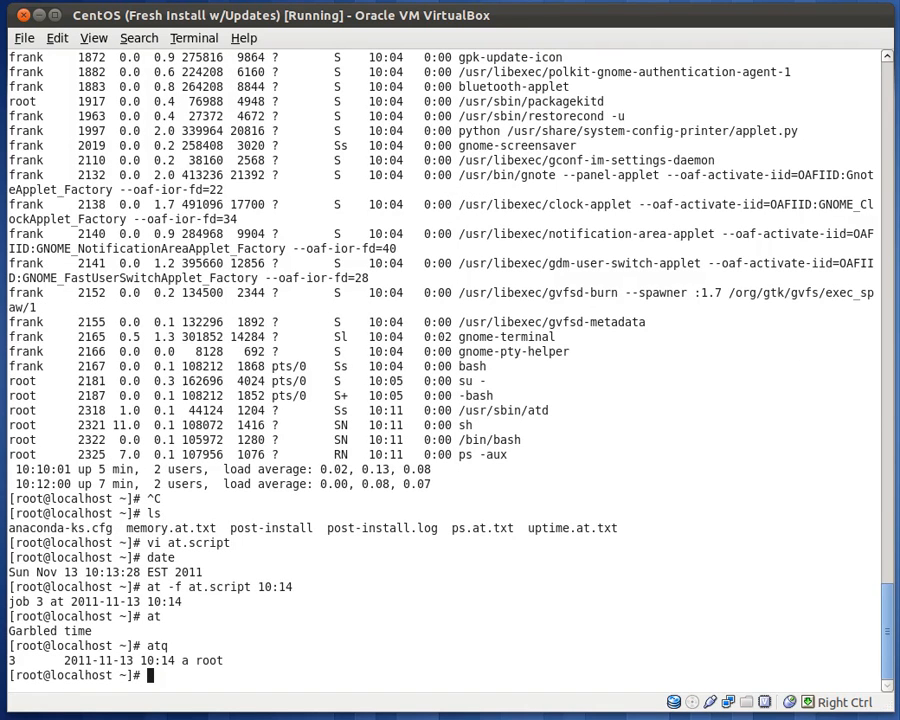
text(date)
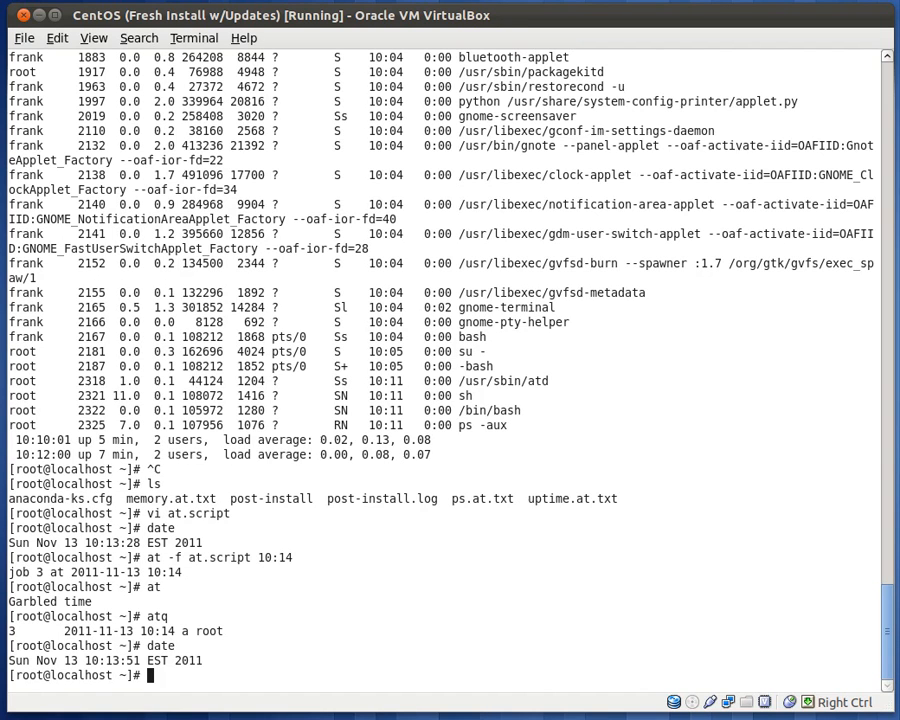
text(t)
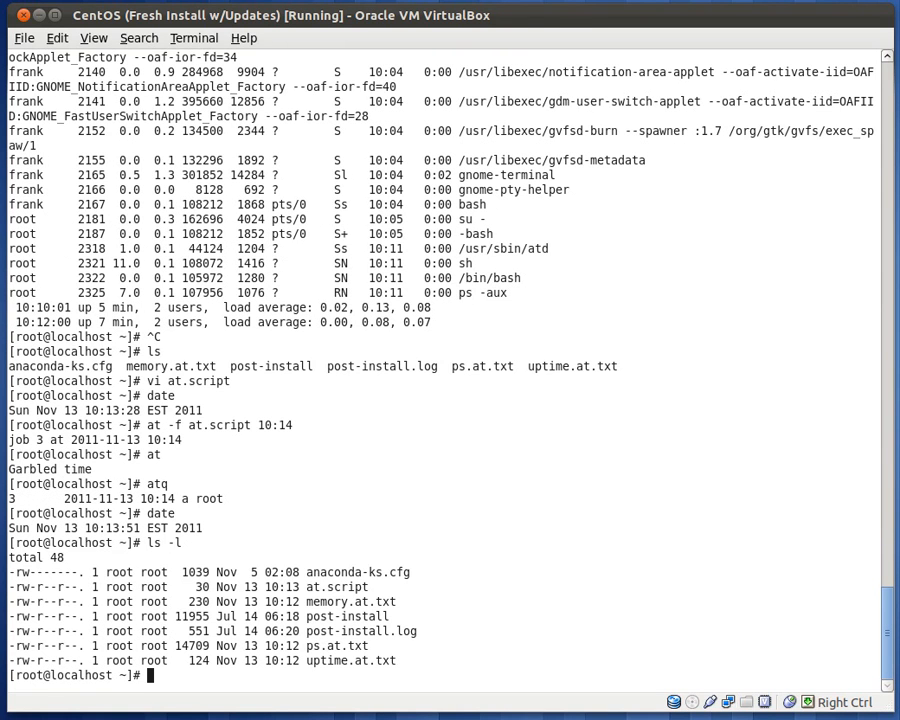
- Check date and ls -l, then cat uptime.at.txt showing the new 10:14 uptime line
text(date)
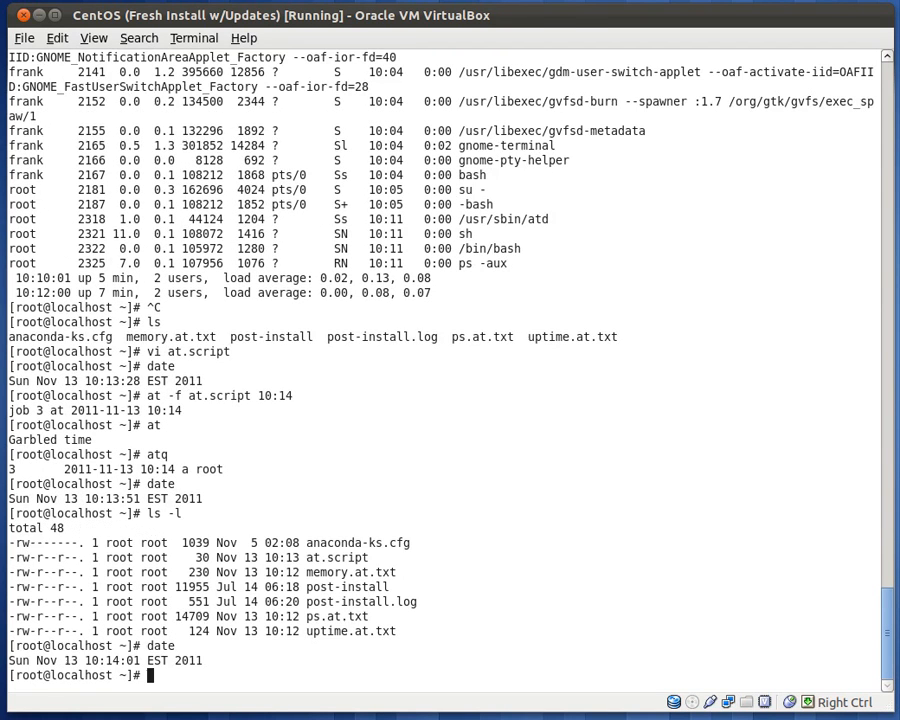
text(ls -l)
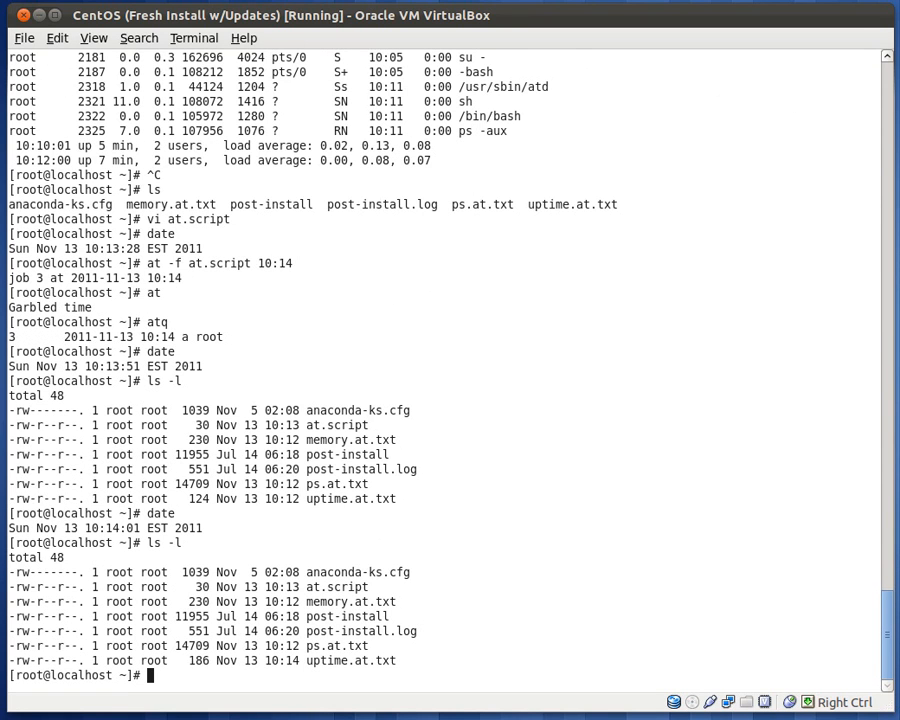
text(cat uptime.at.tx)
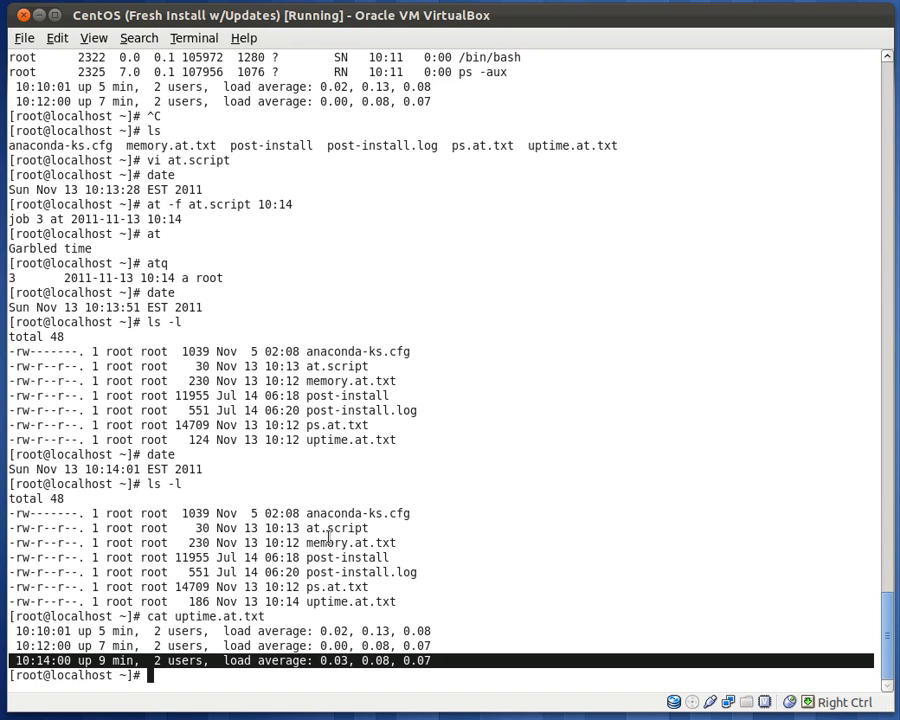
text(top)
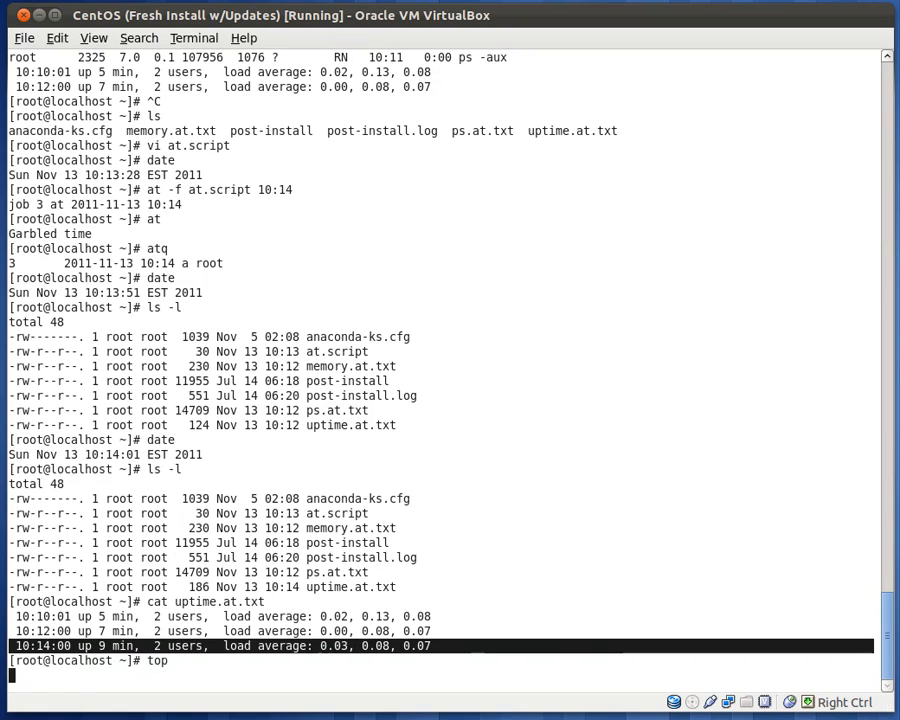
- View system load in top, quit it, and start a batch job at the at> prompt
key(Return)
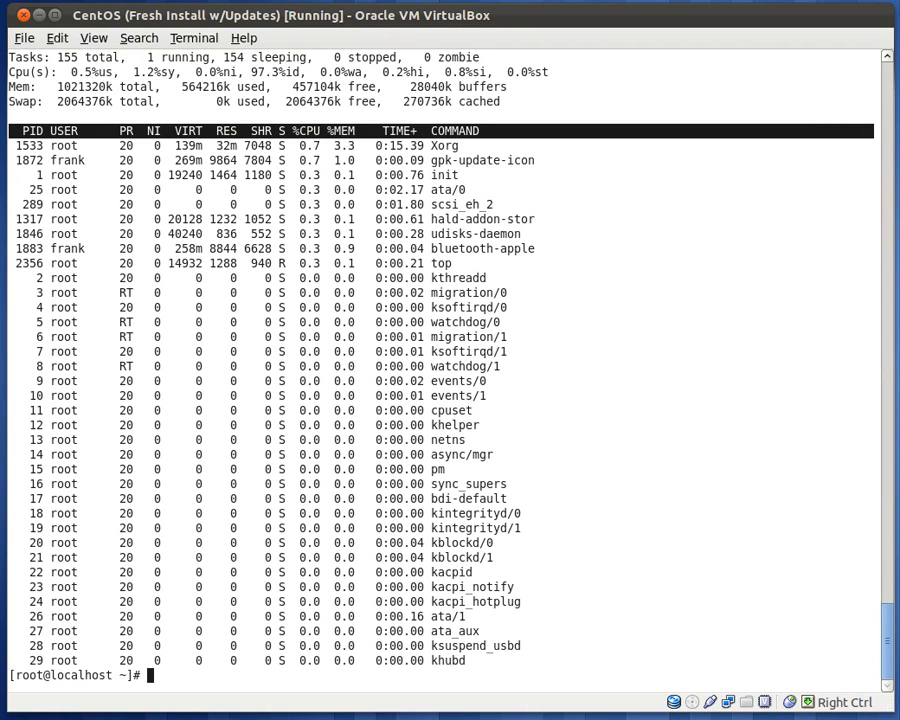
text(b)
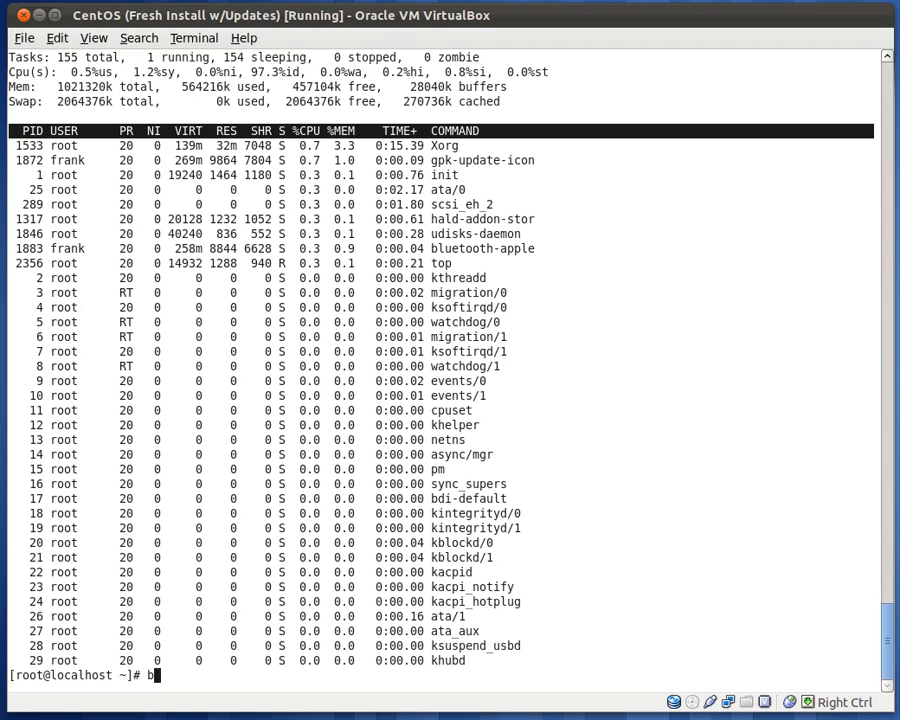
key(Return)
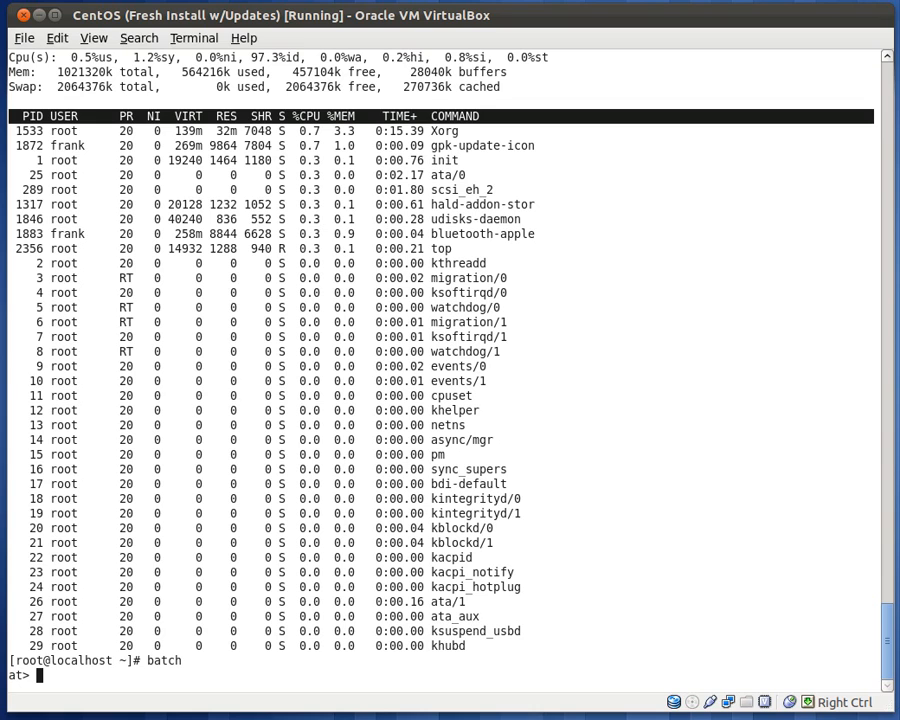
- Submit 'uptime >> uptime.batch.txt' as batch job 4 with Ctrl+D
text(uptime >> uptime.)
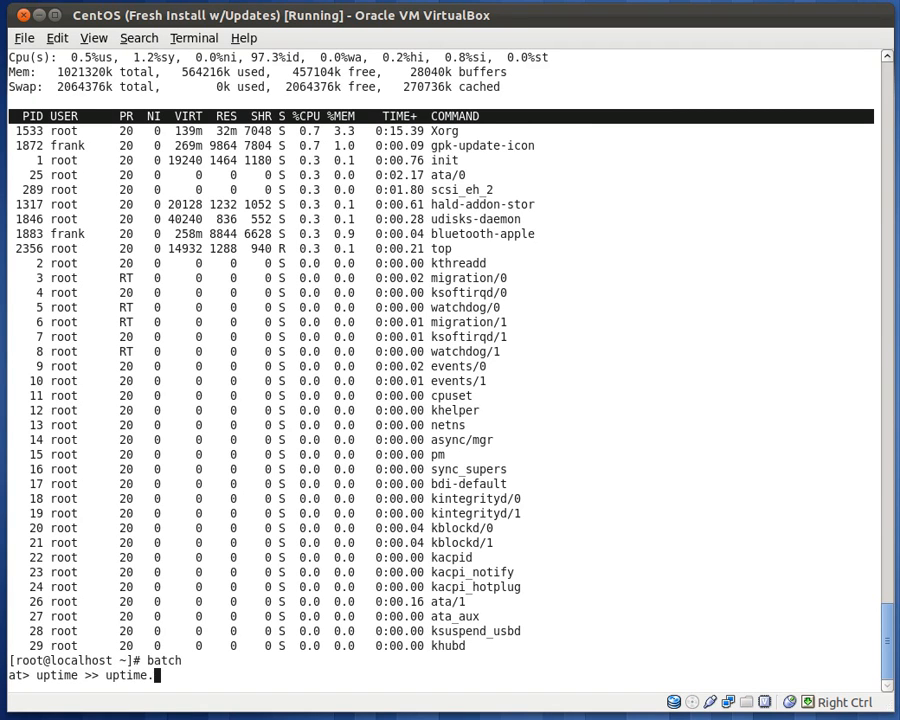
text(batch.)
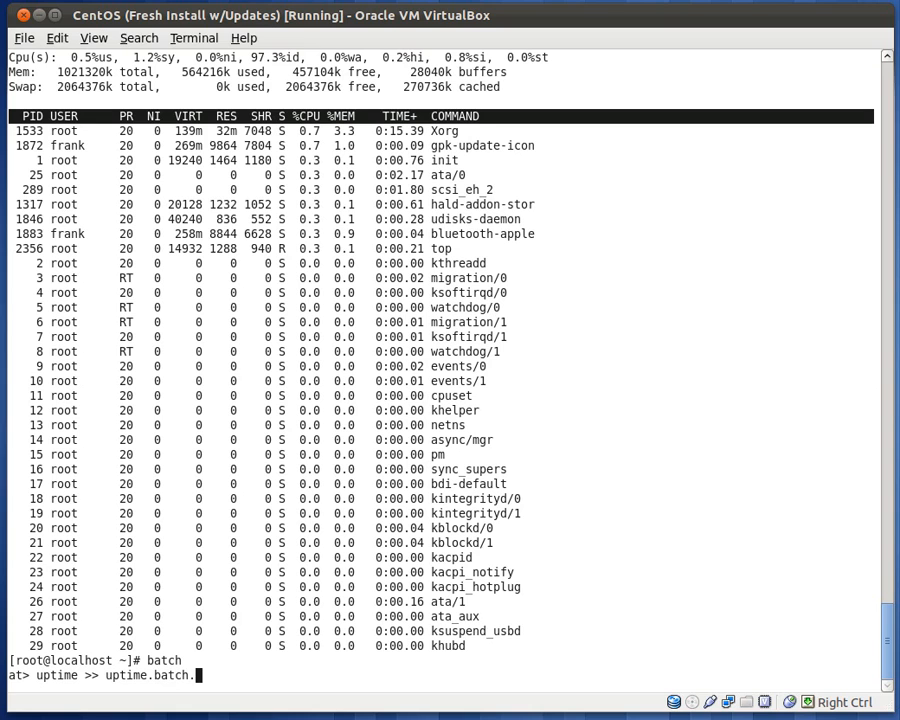
text(txt)
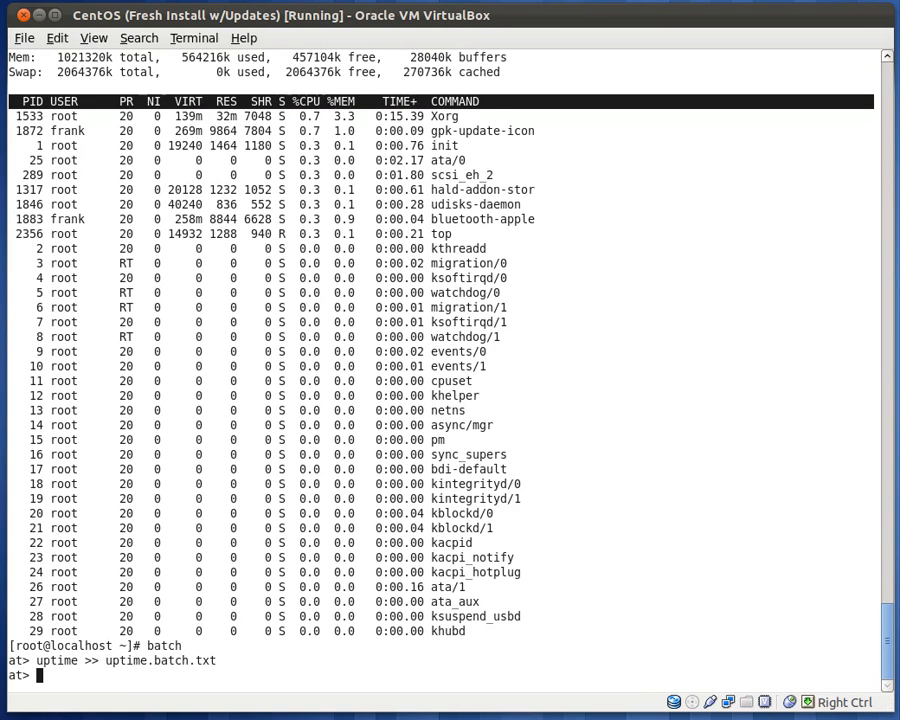
key(Ctrl+d)
text(atq)
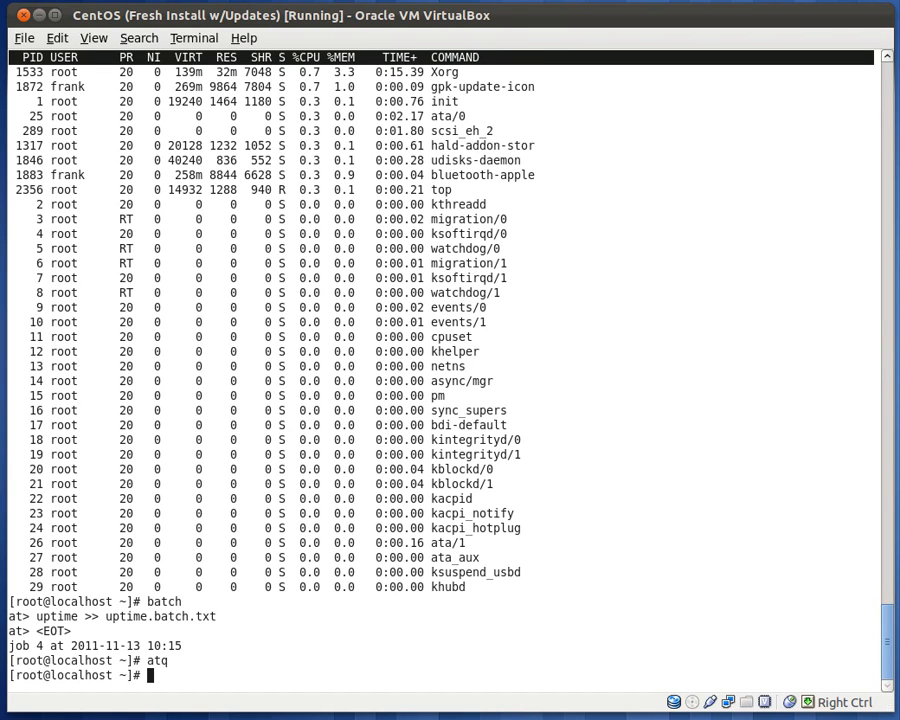
- List /root with ls -ltr and cat uptime.batch.txt showing the 10:15 uptime line
text(ls -ltr)
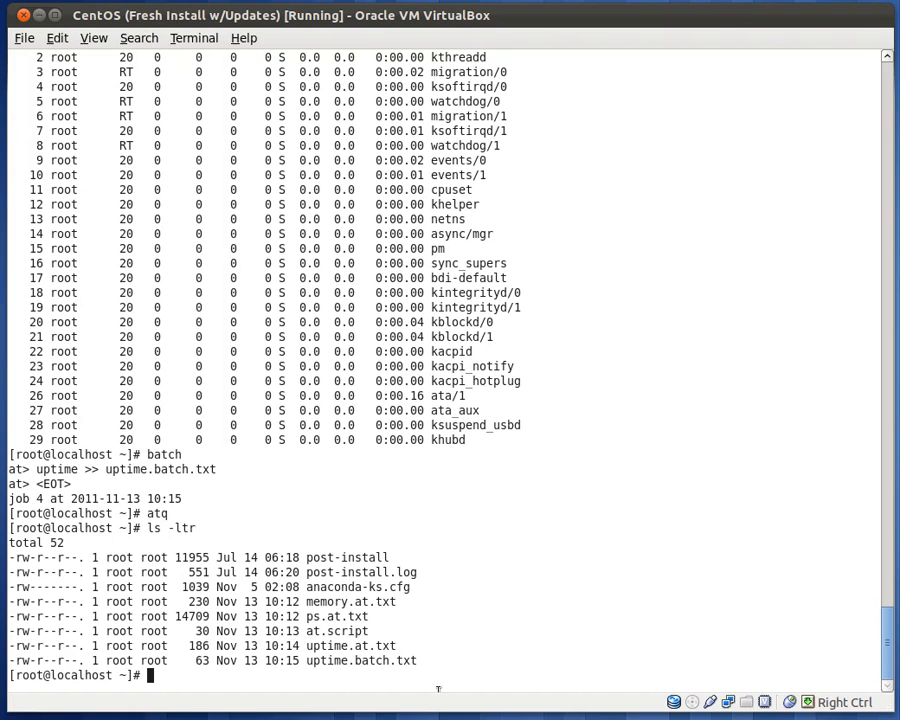
mouse_move(424, 668)
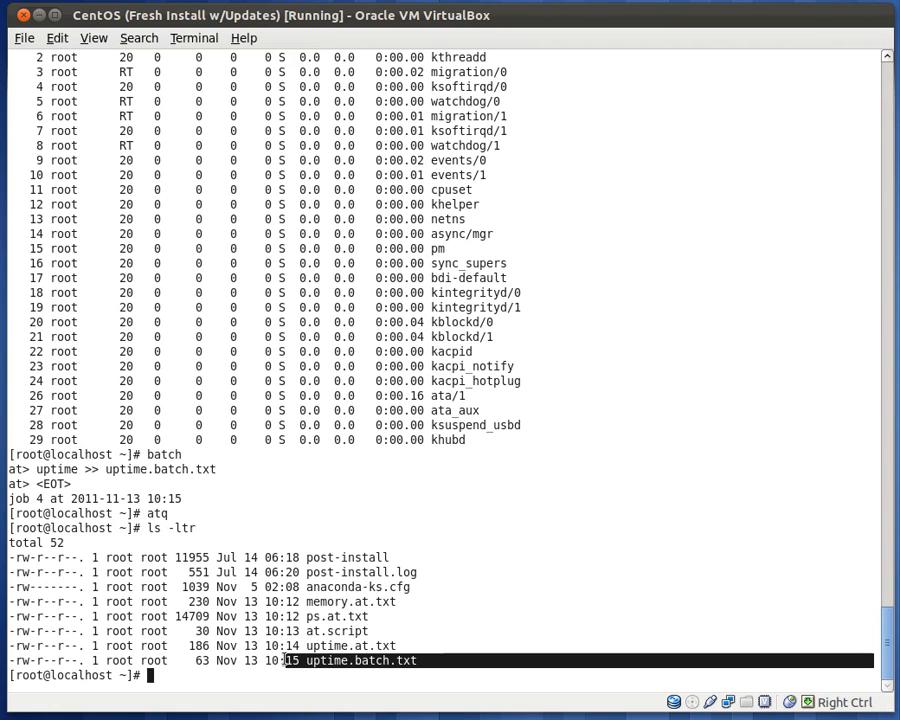
text(cat)
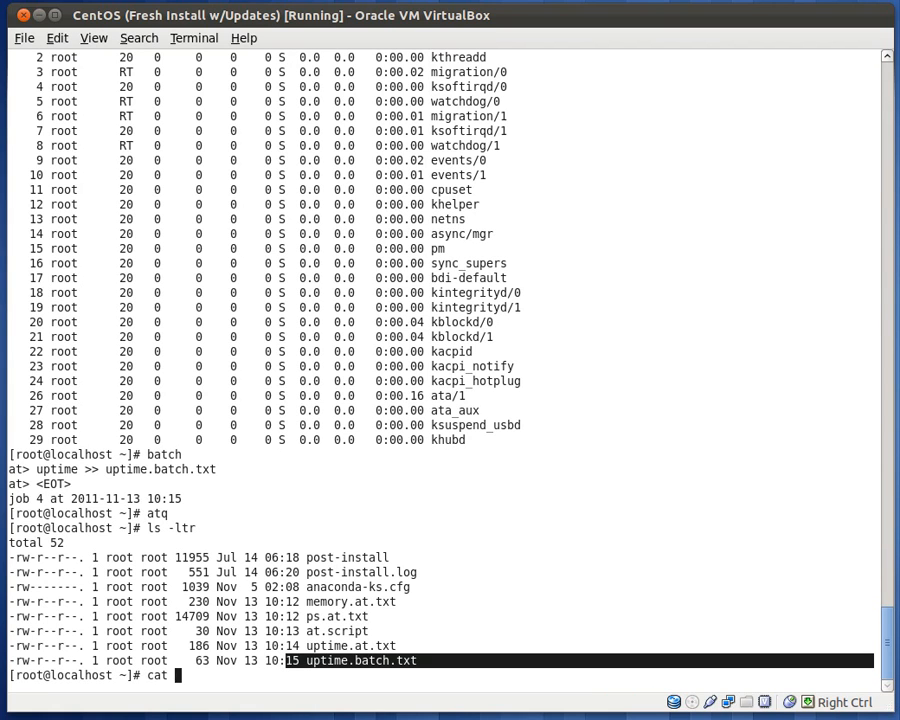
text(uptime.batch.txt)
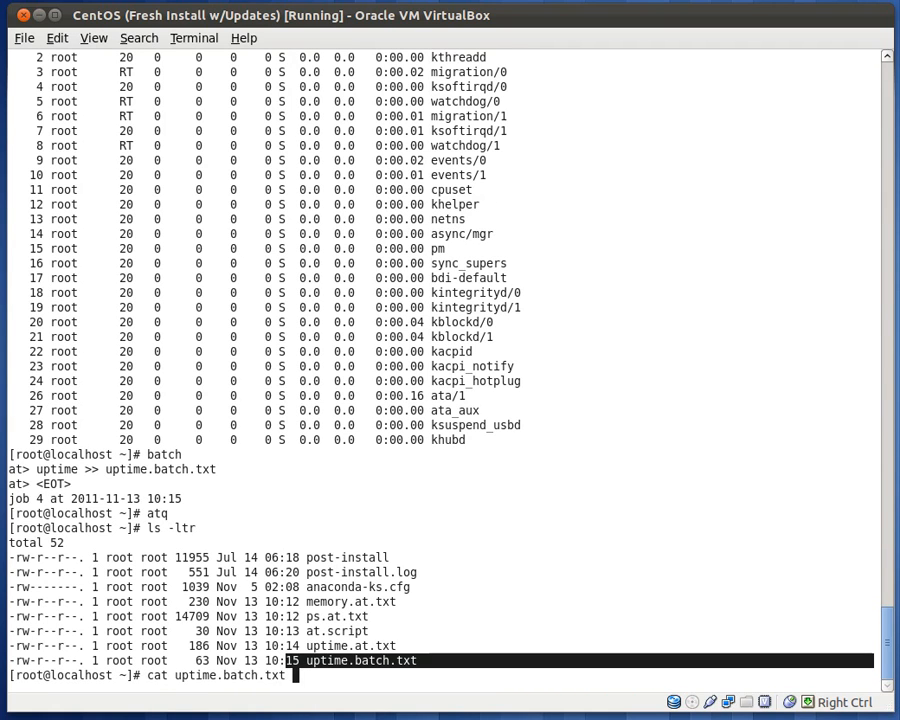
key(Return)
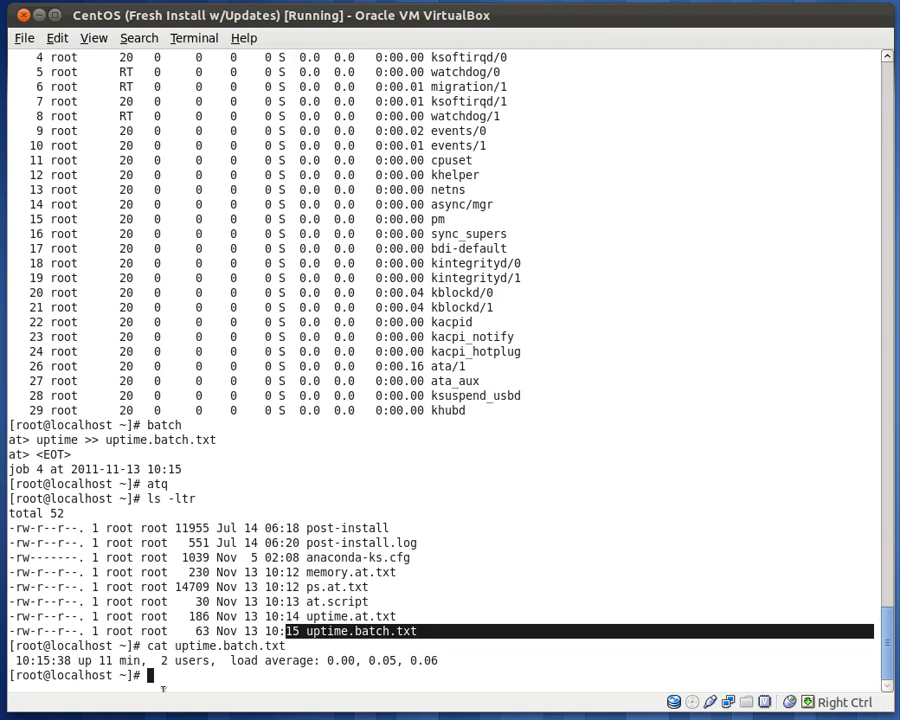